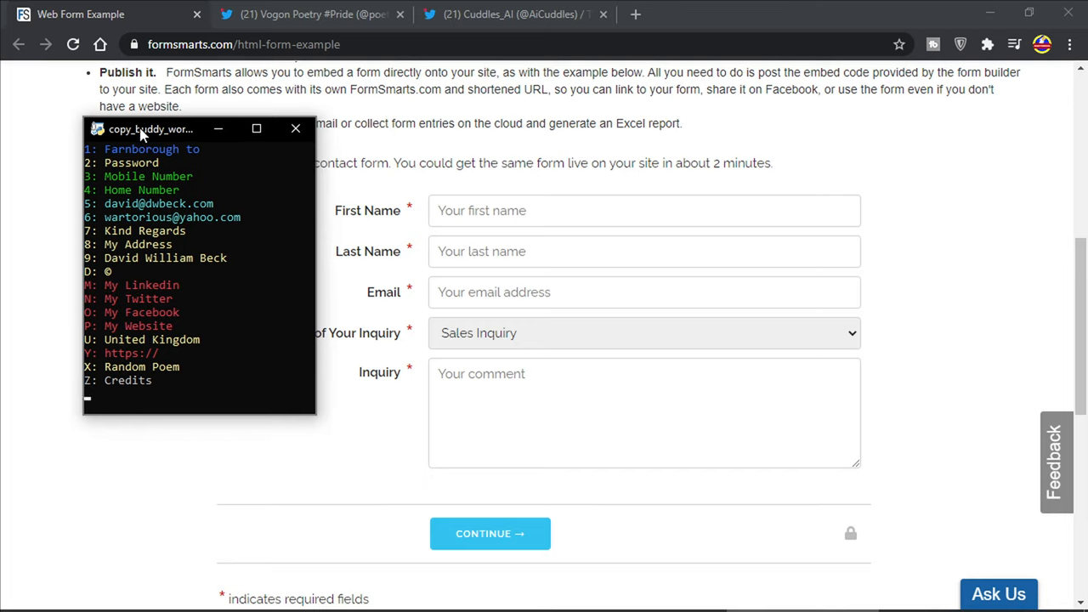
mouse_move(143, 133)
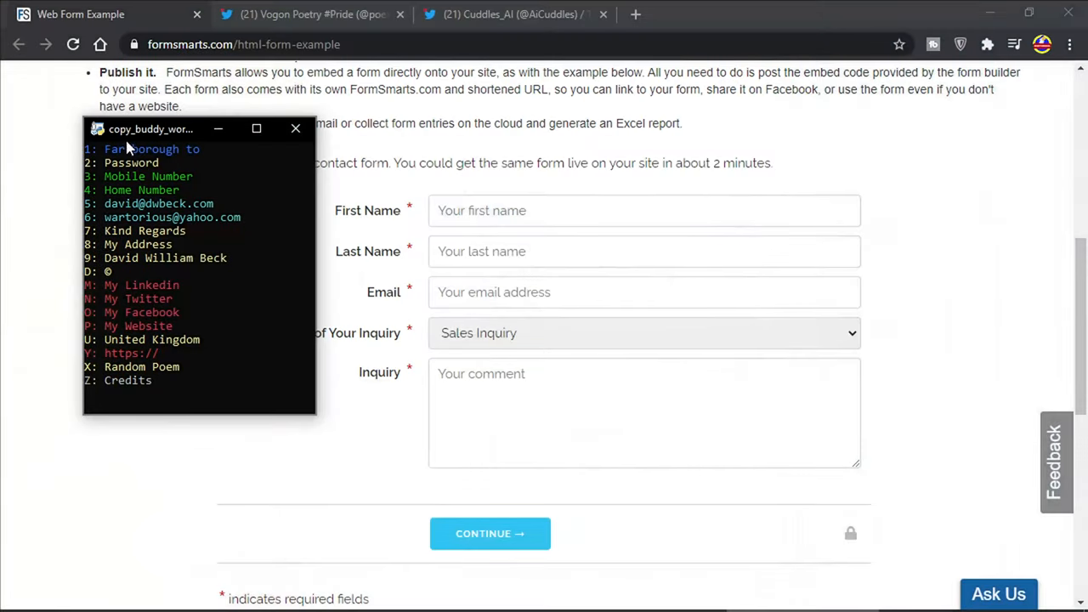
mouse_move(184, 245)
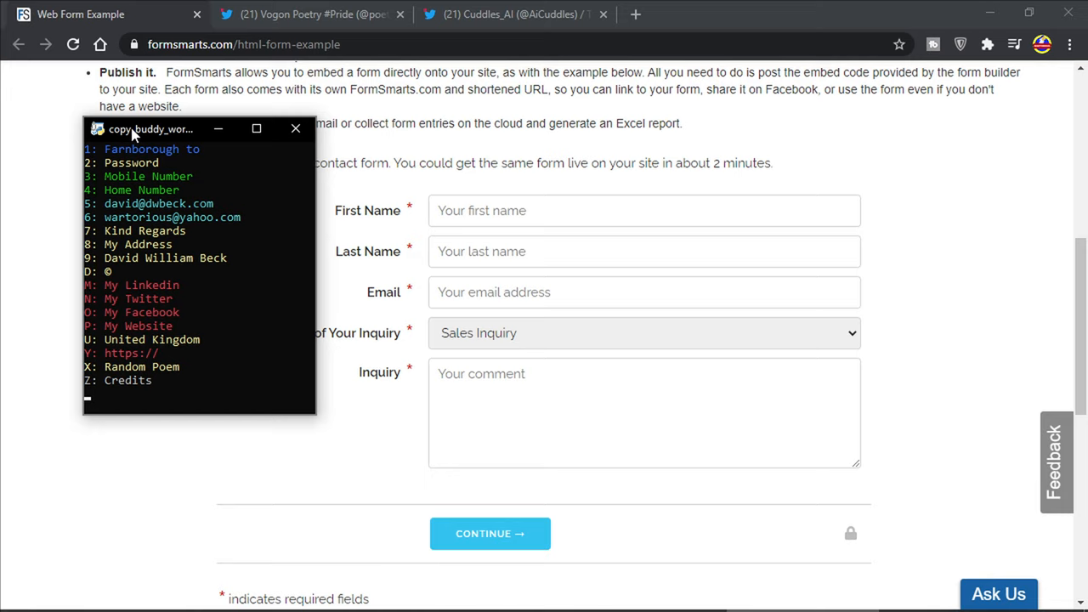
mouse_move(195, 340)
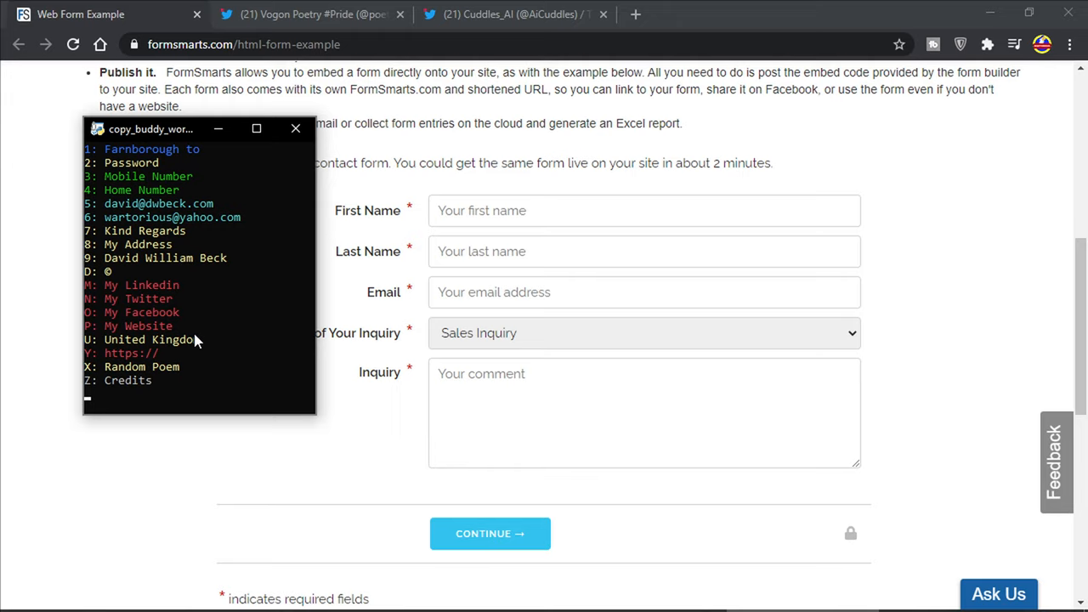
mouse_move(143, 313)
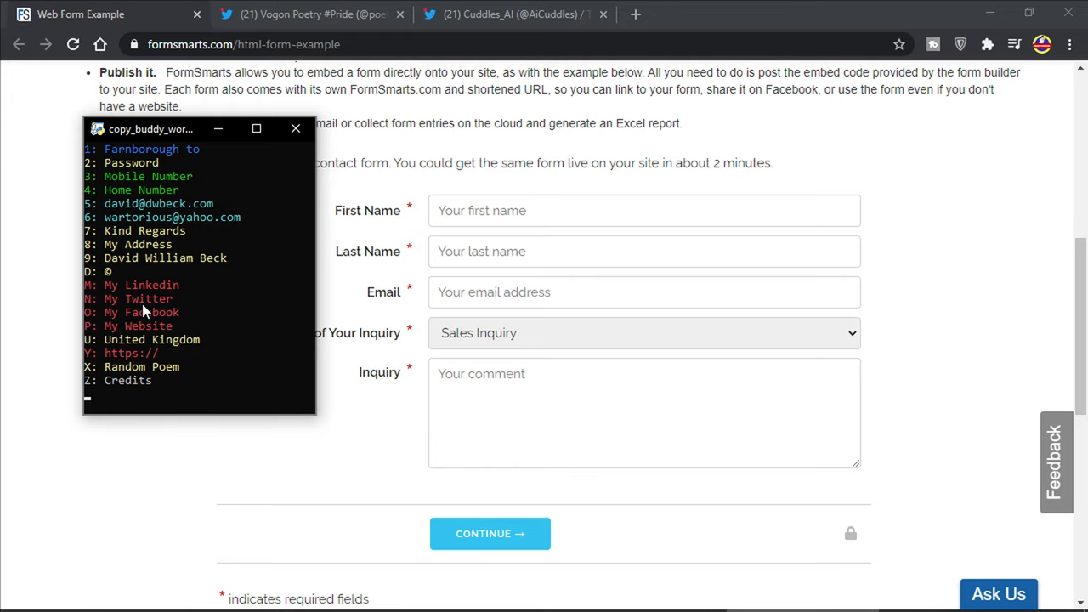
- Fill first name, last name and email via CopyBuddy hotkeys and set Subject to Support Inquiry
left_click(644, 211)
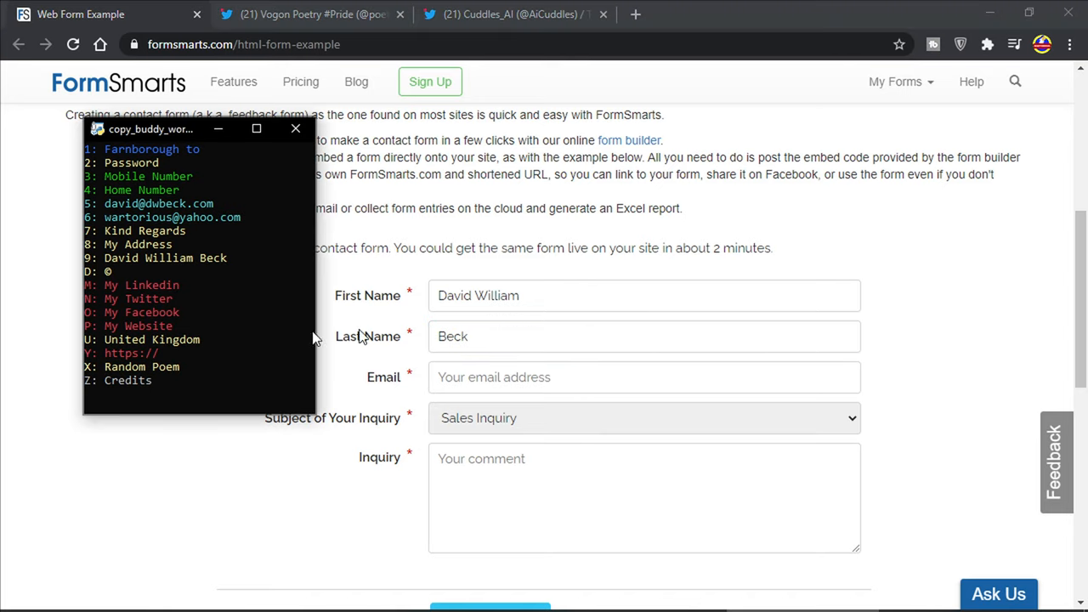
left_click(643, 336)
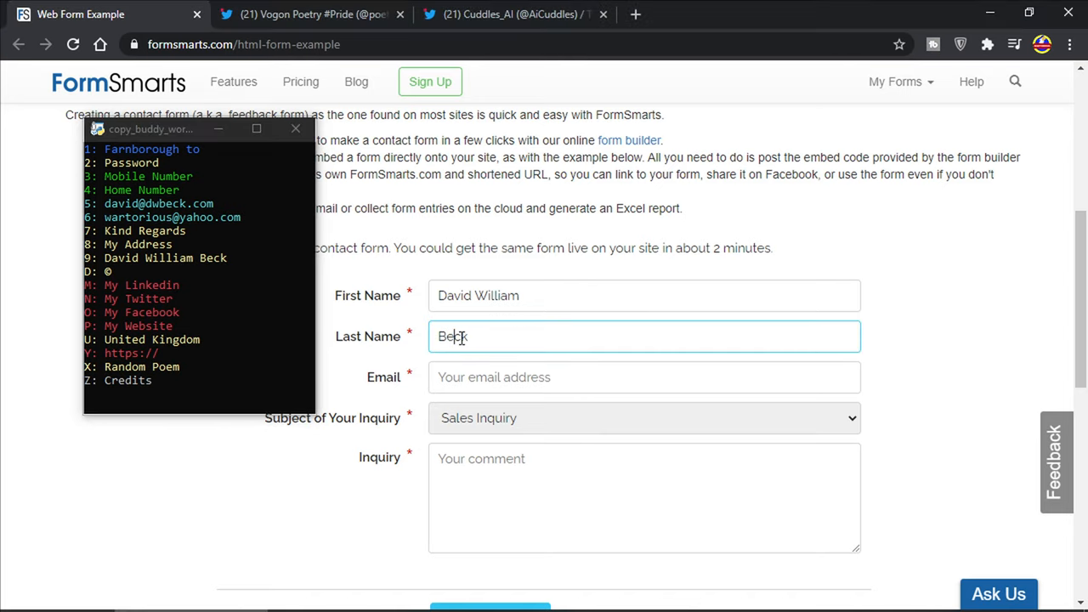
scroll("down", 3)
type("Dear Sire,")
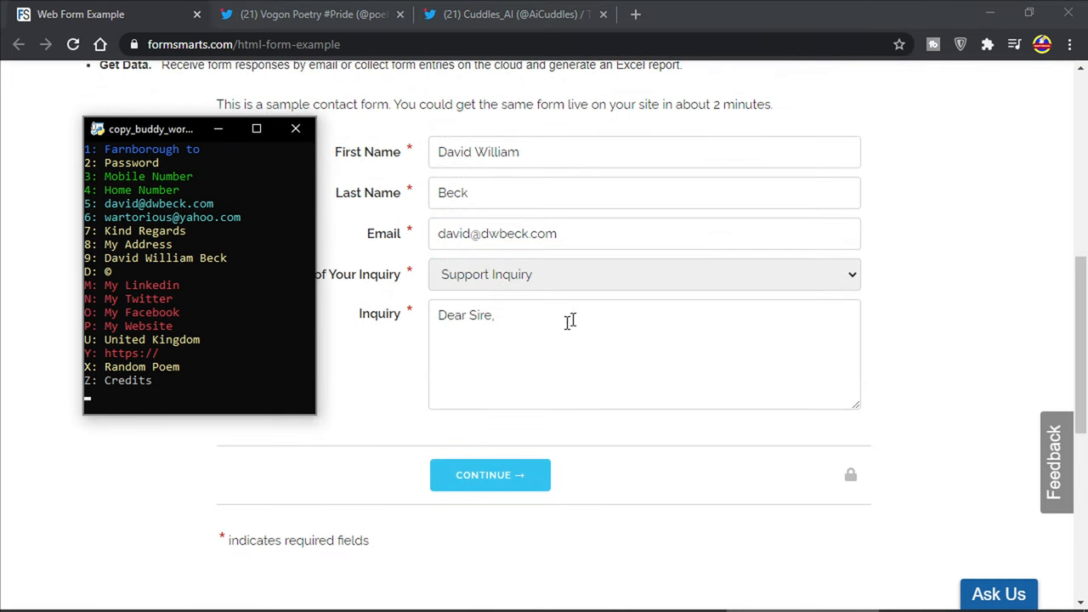
type("my T")
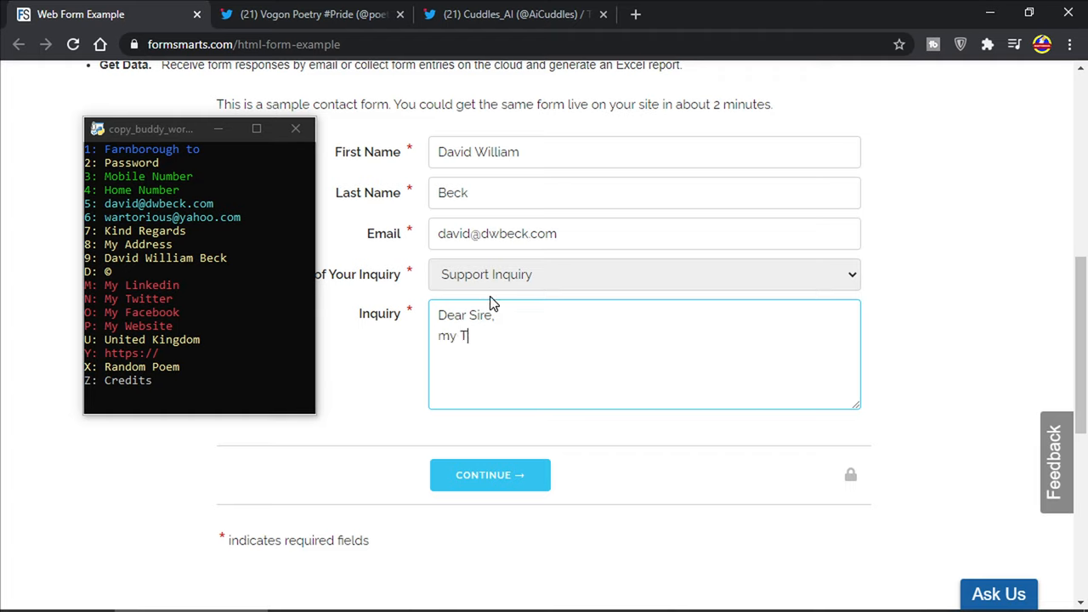
type("witter.")
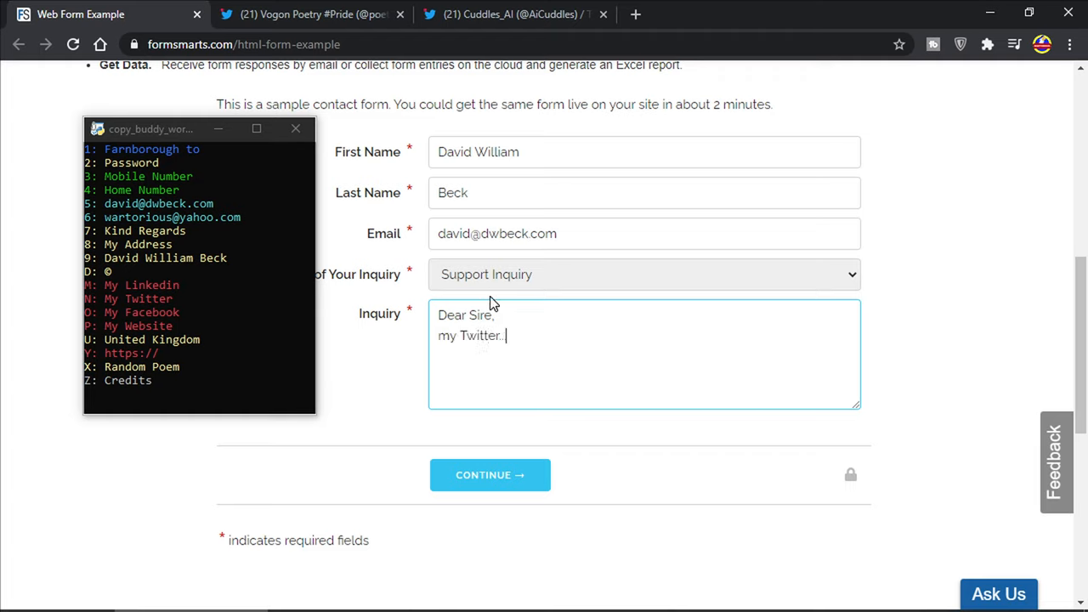
type("https://twitter.com/David_W_Beck")
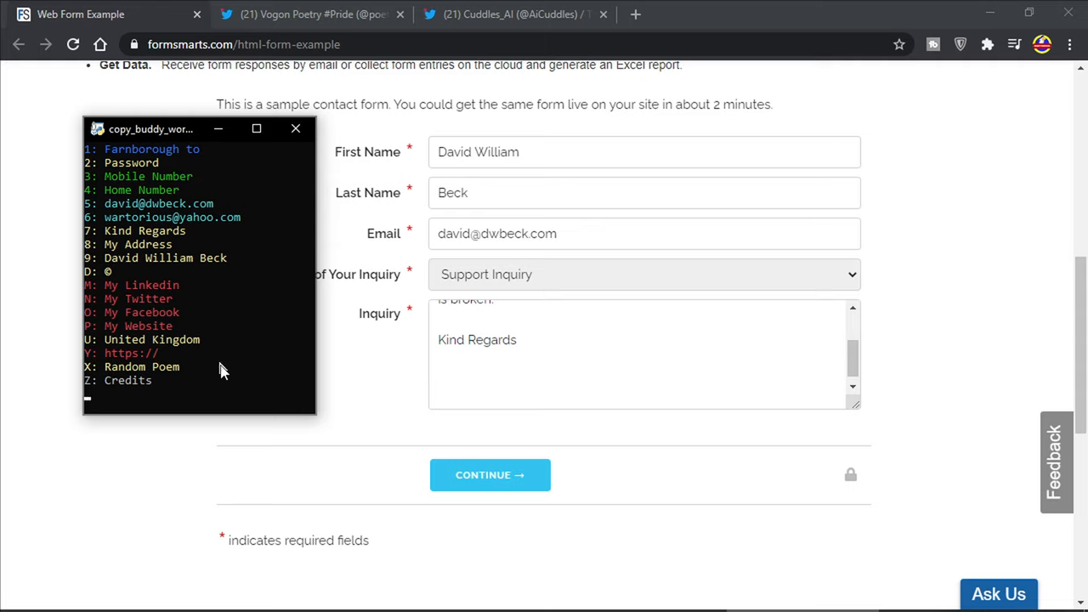
- Insert a CopyBuddy random poem into the inquiry, briefly selecting the word 'sullenly'
type("David William Beck")
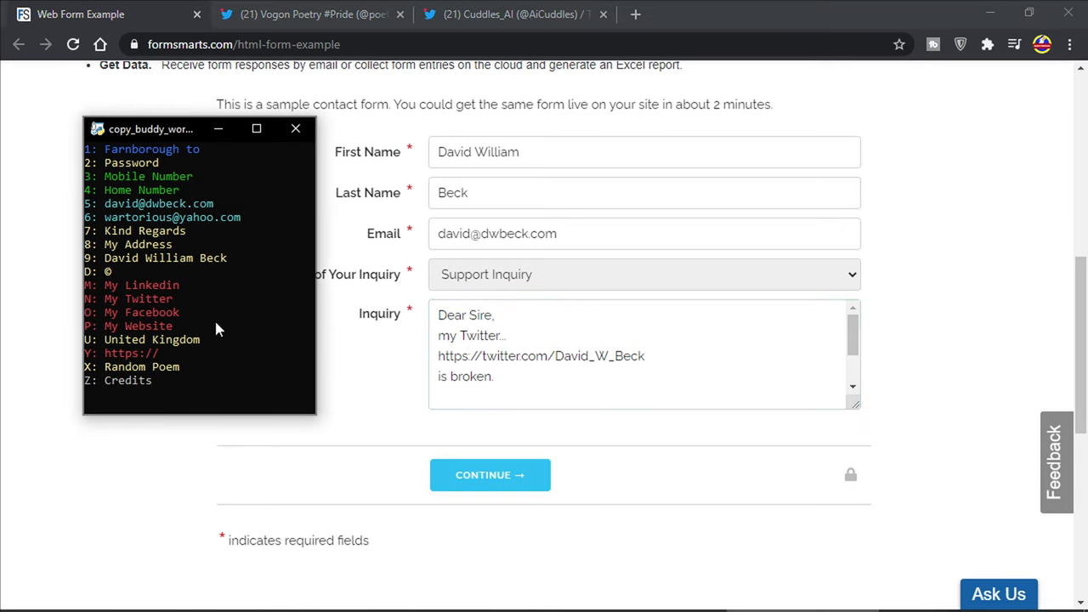
mouse_move(238, 372)
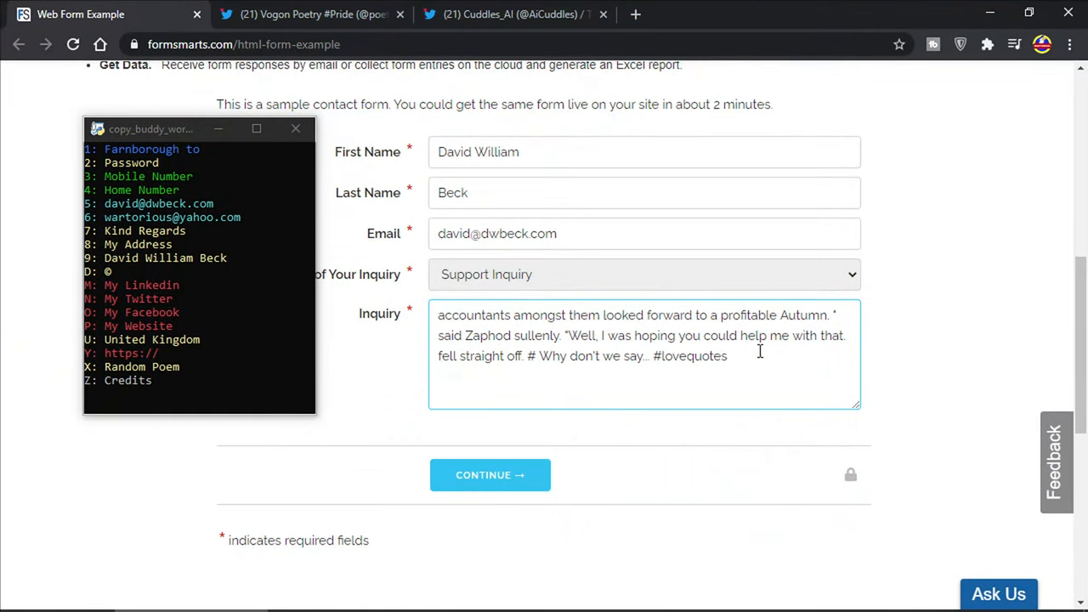
mouse_move(547, 319)
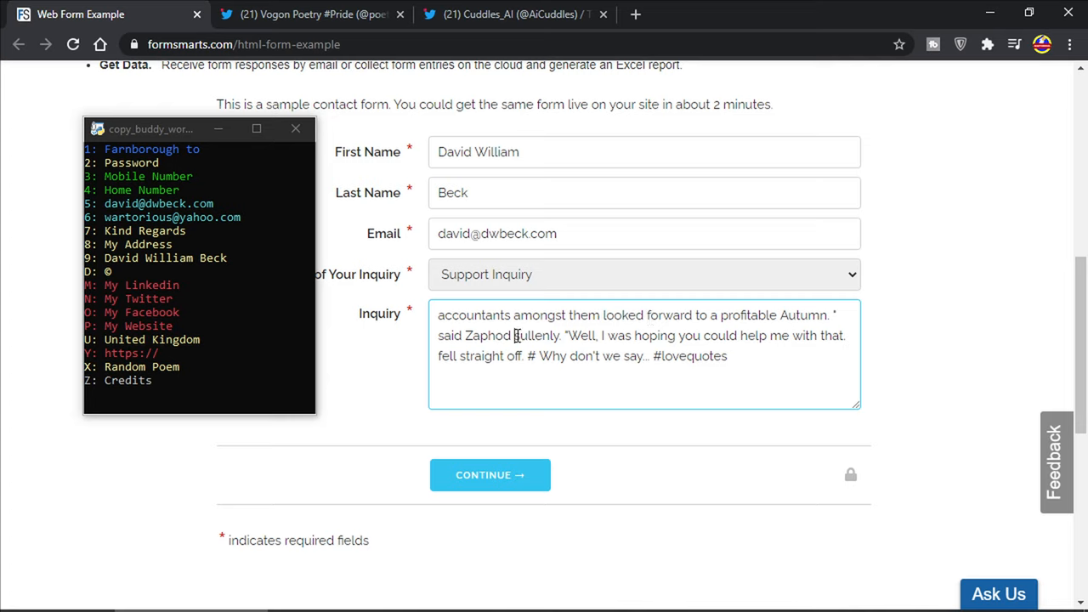
double_click(534, 335)
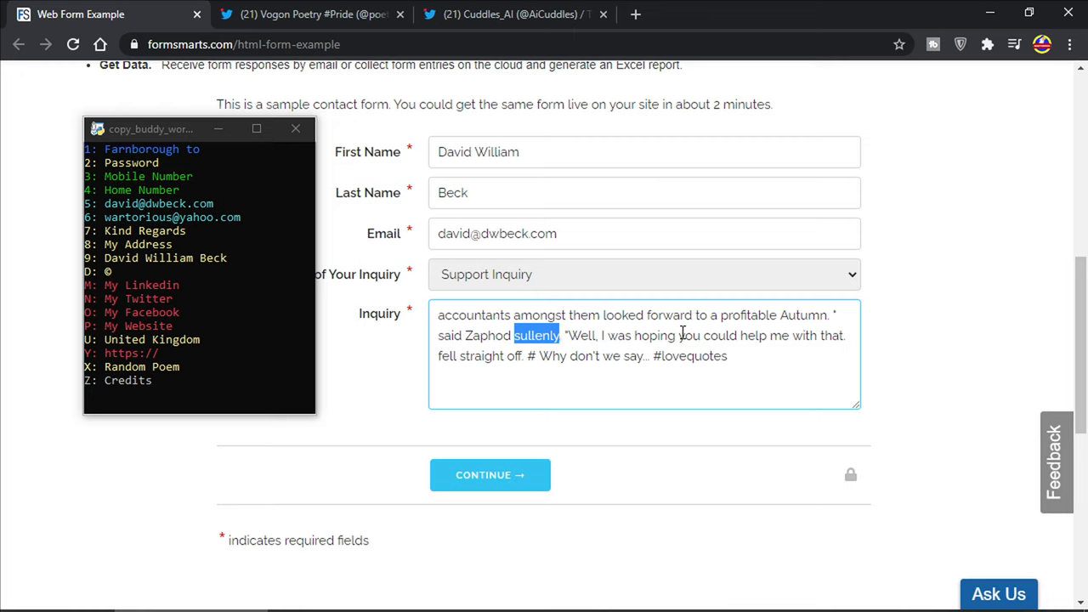
mouse_move(445, 357)
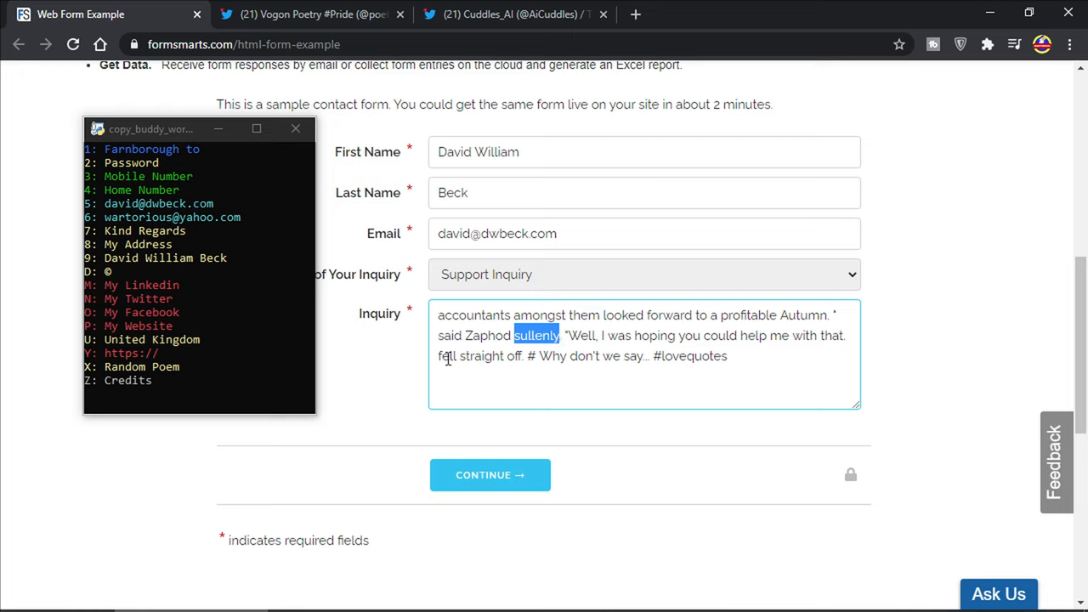
left_click(544, 357)
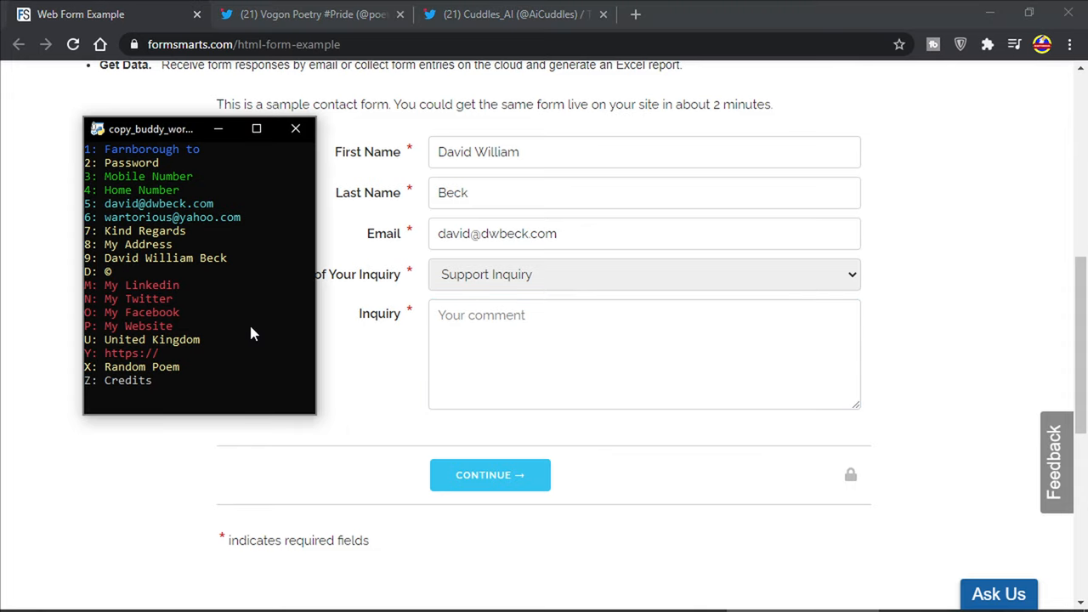
mouse_move(250, 326)
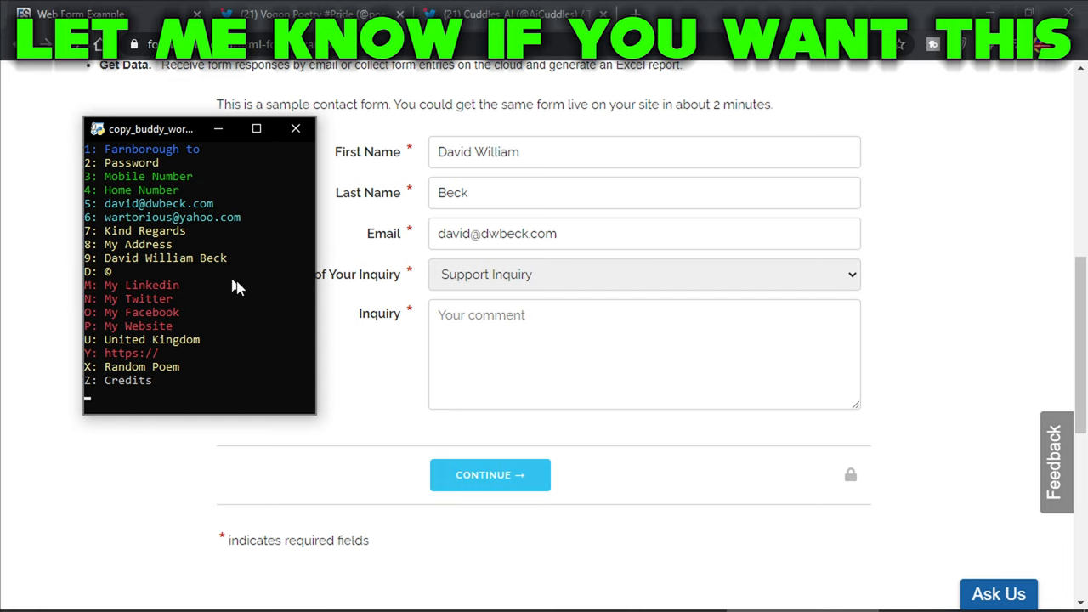
mouse_move(70, 241)
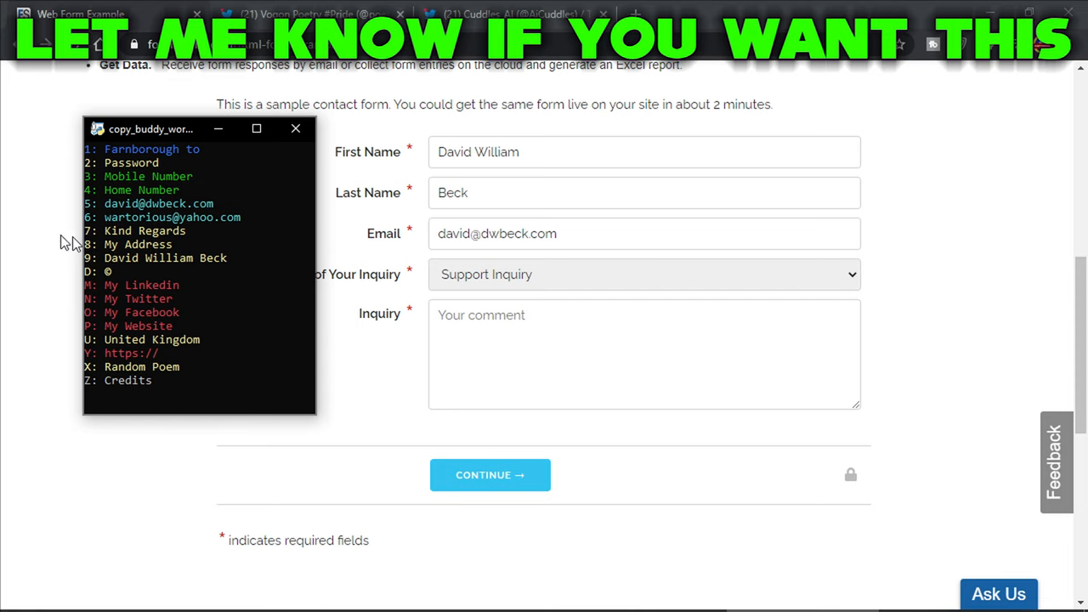
- Switch to the Vogon Poetry profile, hide the console and scroll into its August tweets
left_click(298, 14)
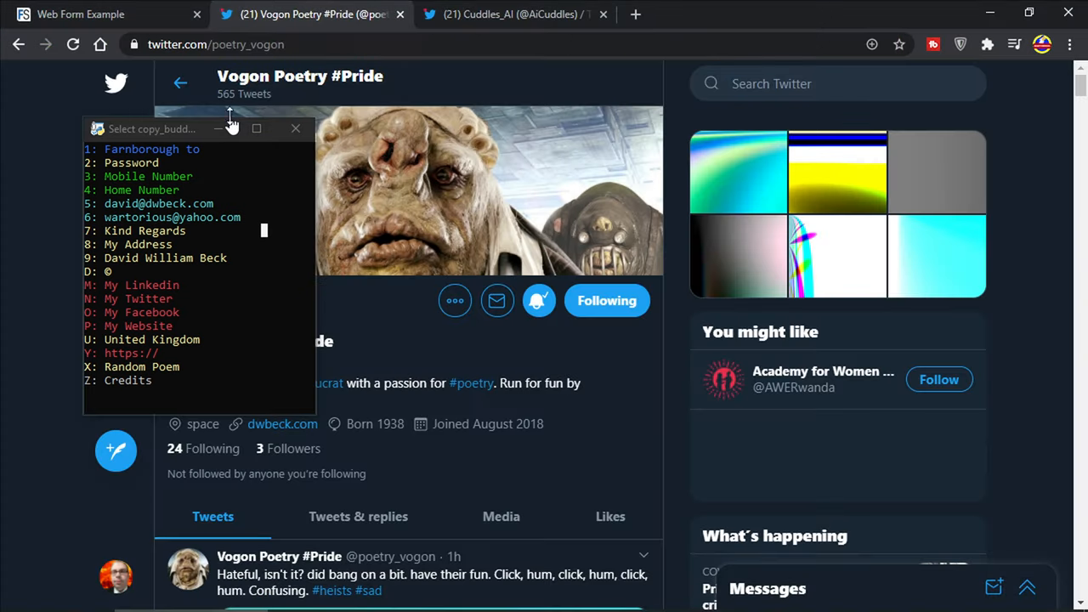
left_click(296, 129)
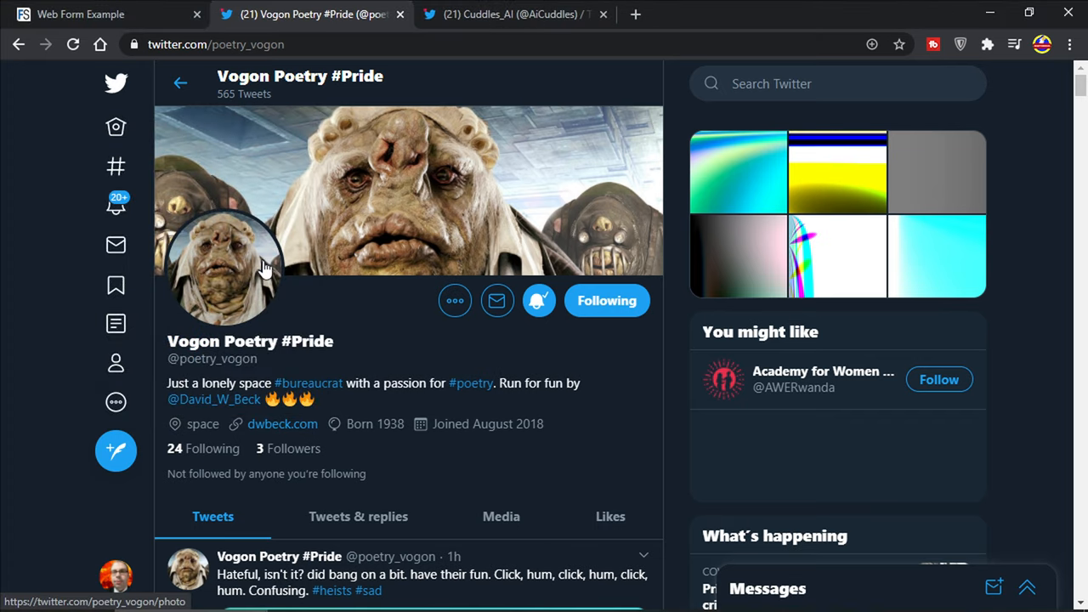
scroll("down", 3)
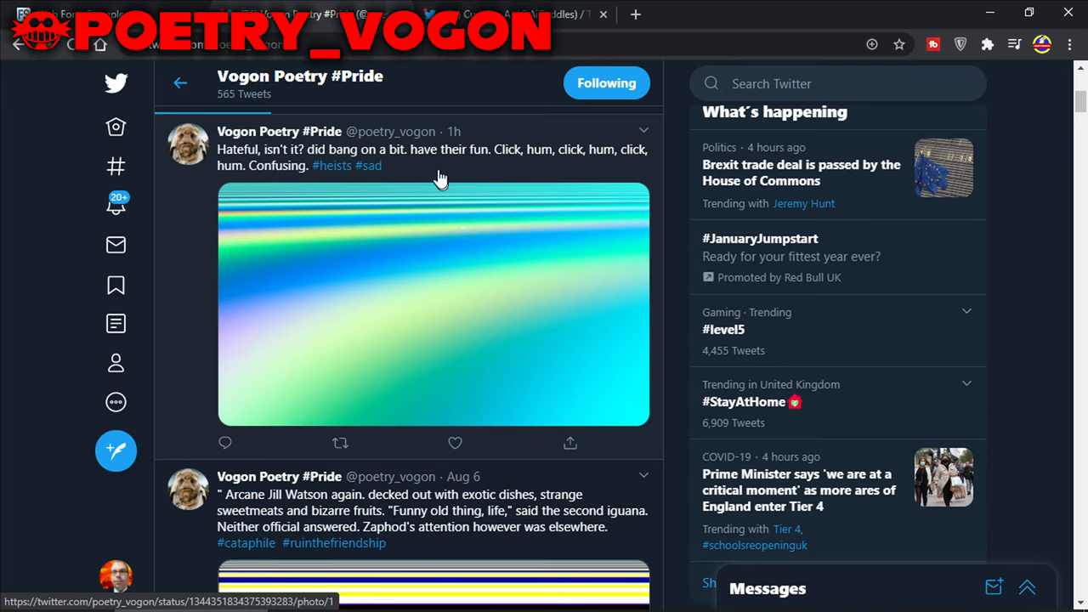
mouse_move(391, 393)
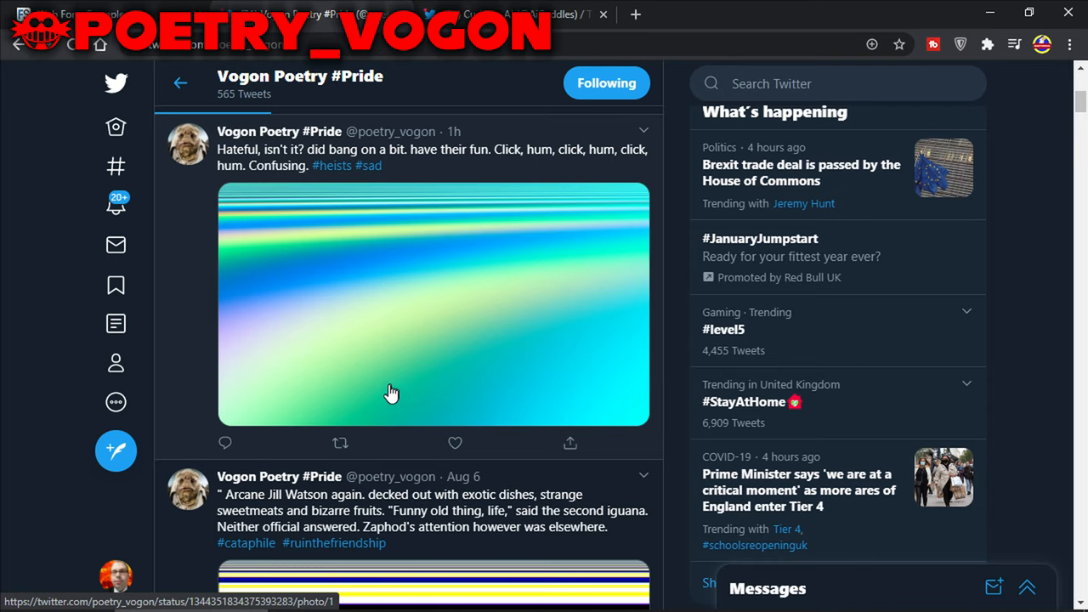
scroll("down", 3)
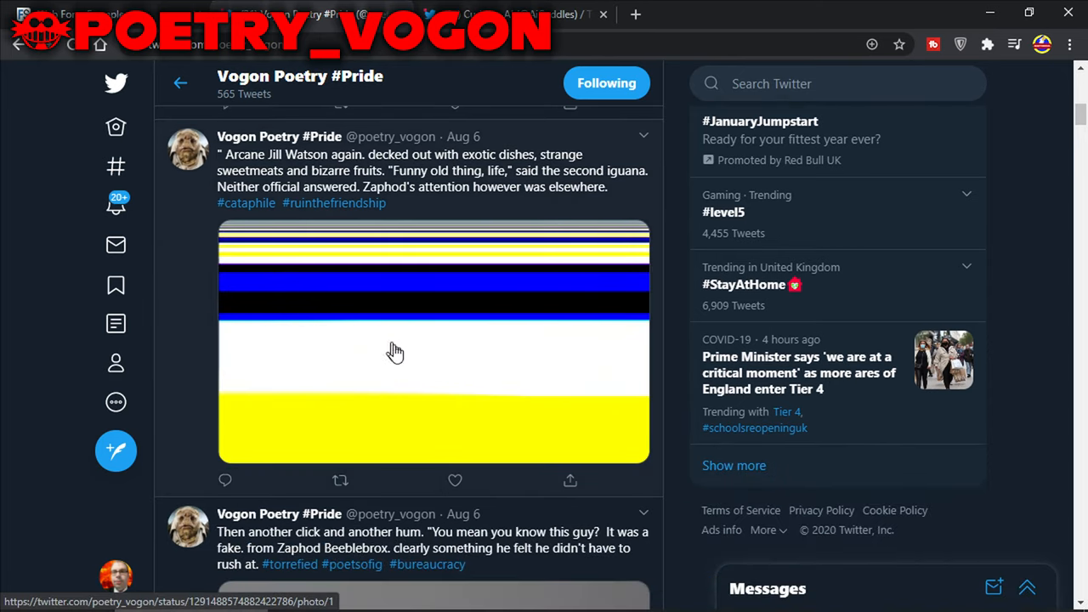
scroll("down", 3)
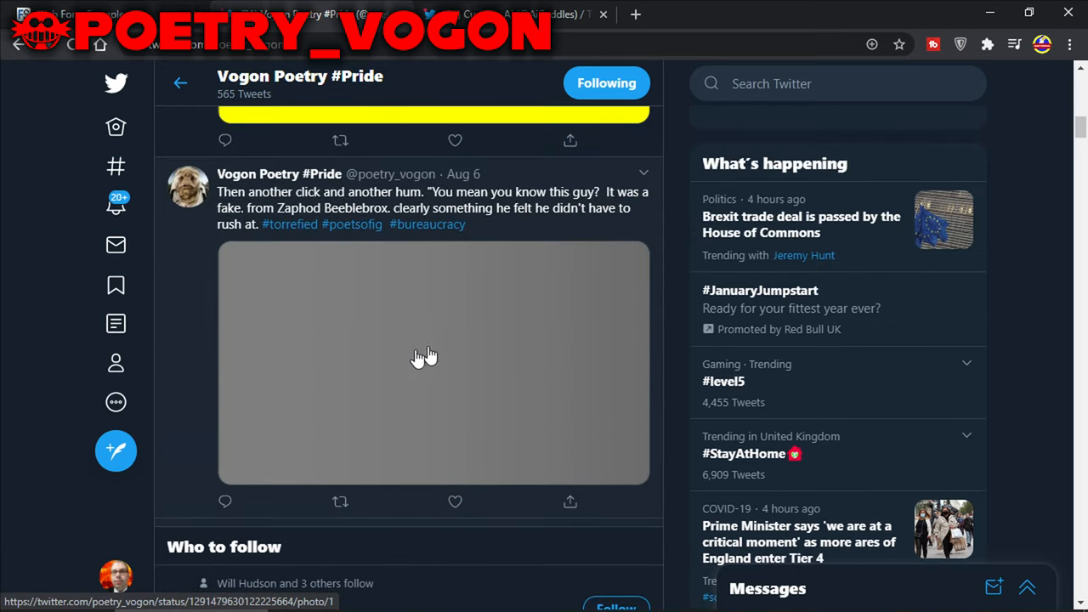
scroll("down", 3)
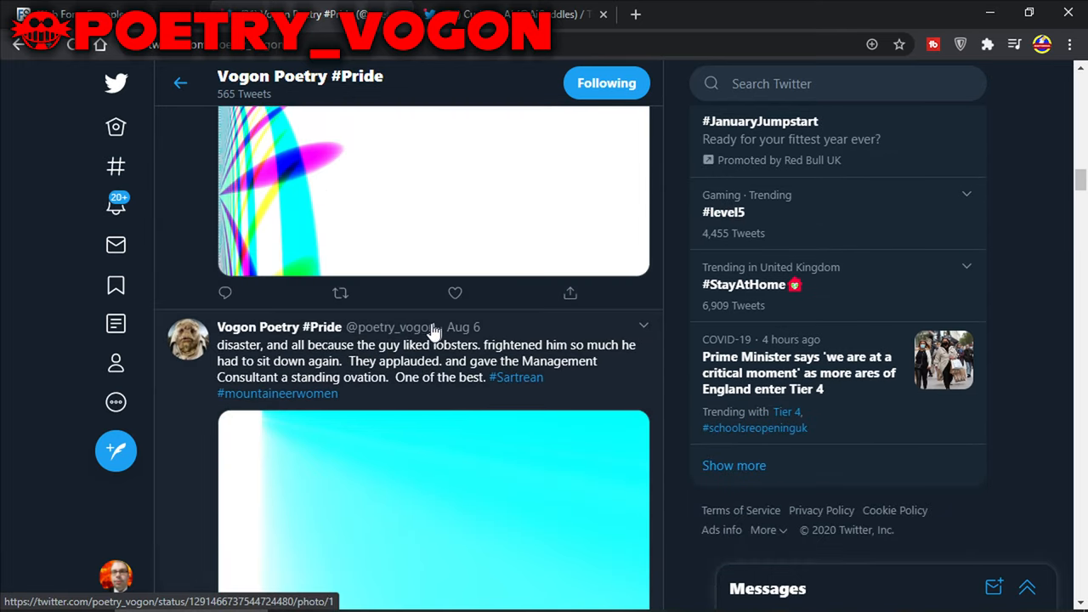
scroll("down", 3)
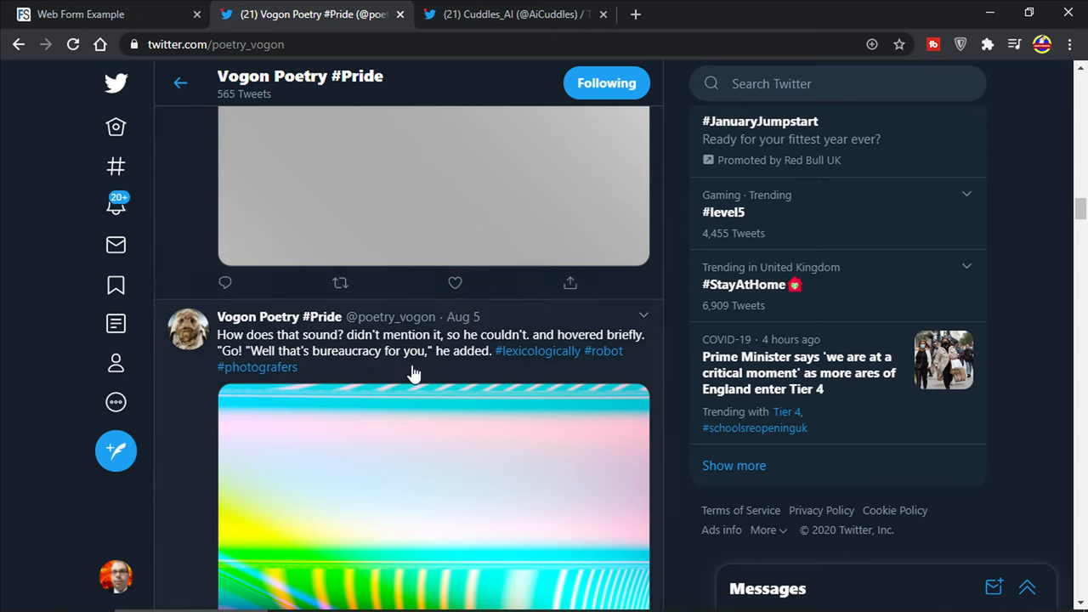
- Continue down the Vogon Poetry timeline to the Aug 3 posts with generated images
scroll("down", 3)
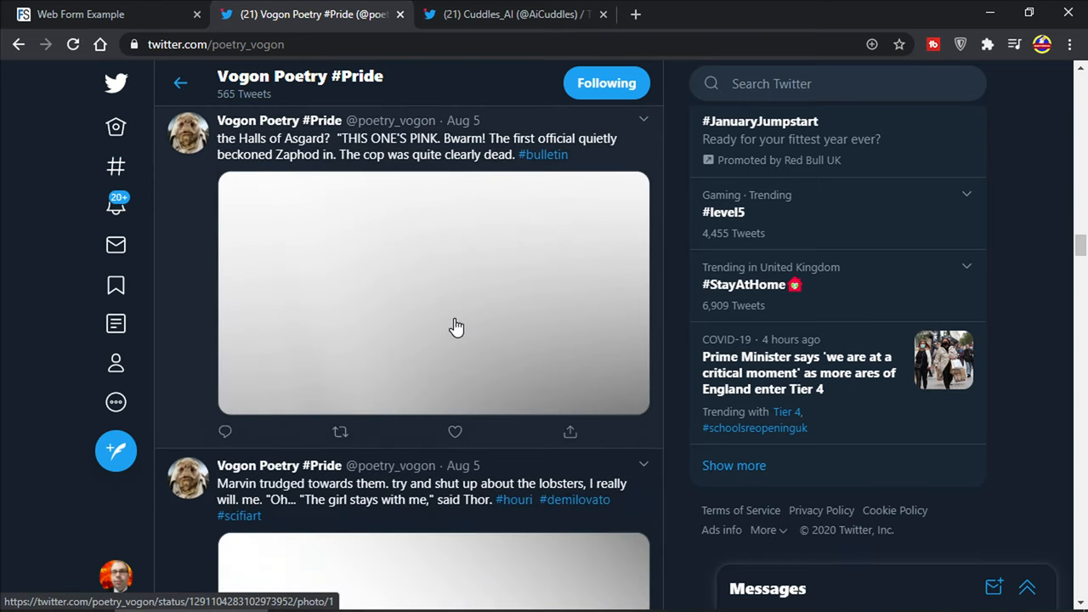
scroll("down", 3)
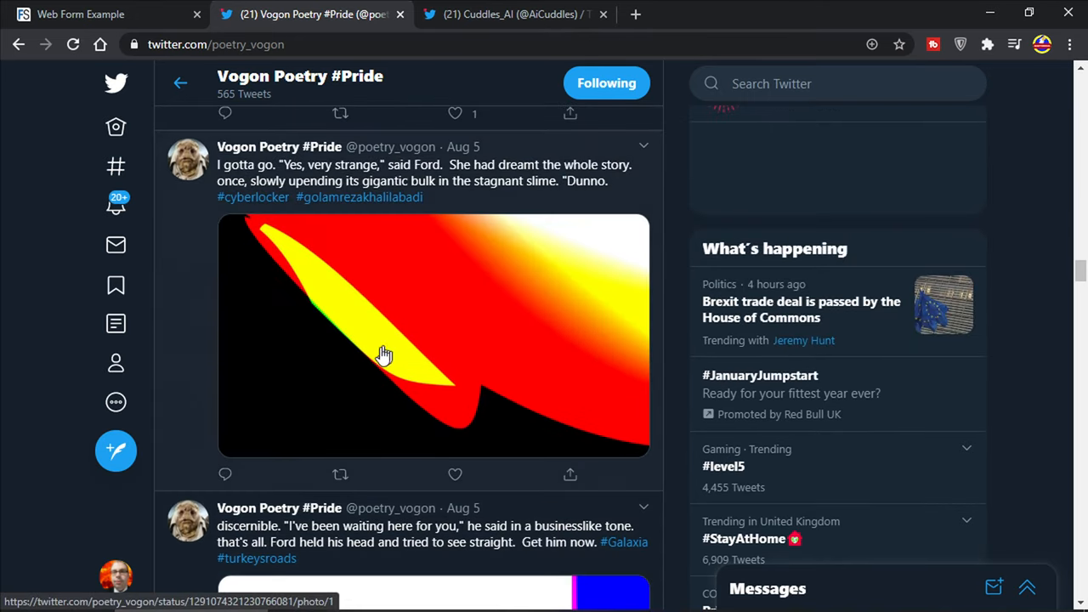
scroll("down", 3)
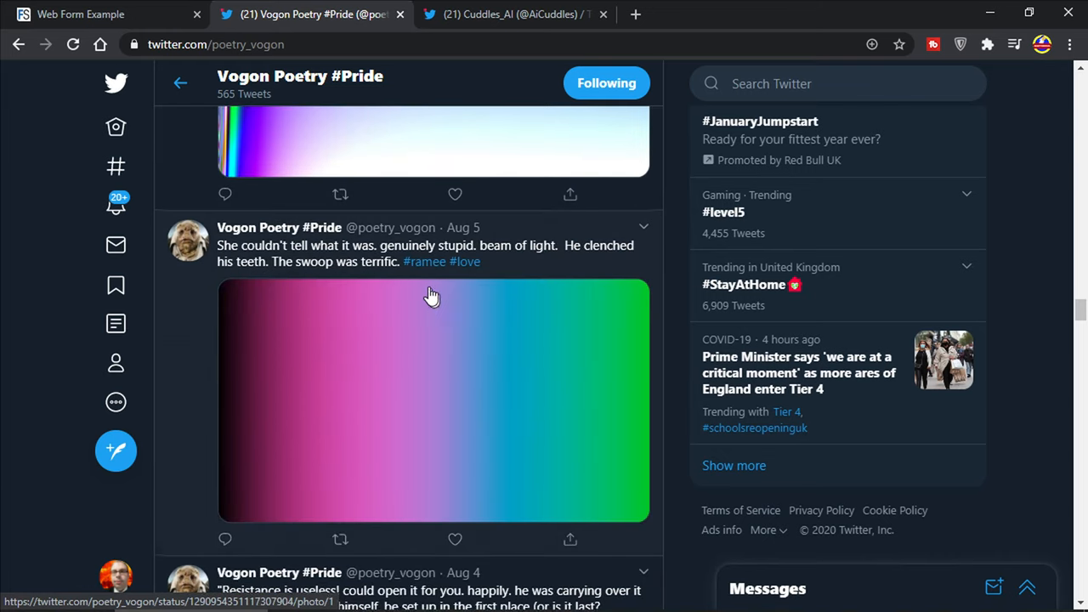
scroll("down", 3)
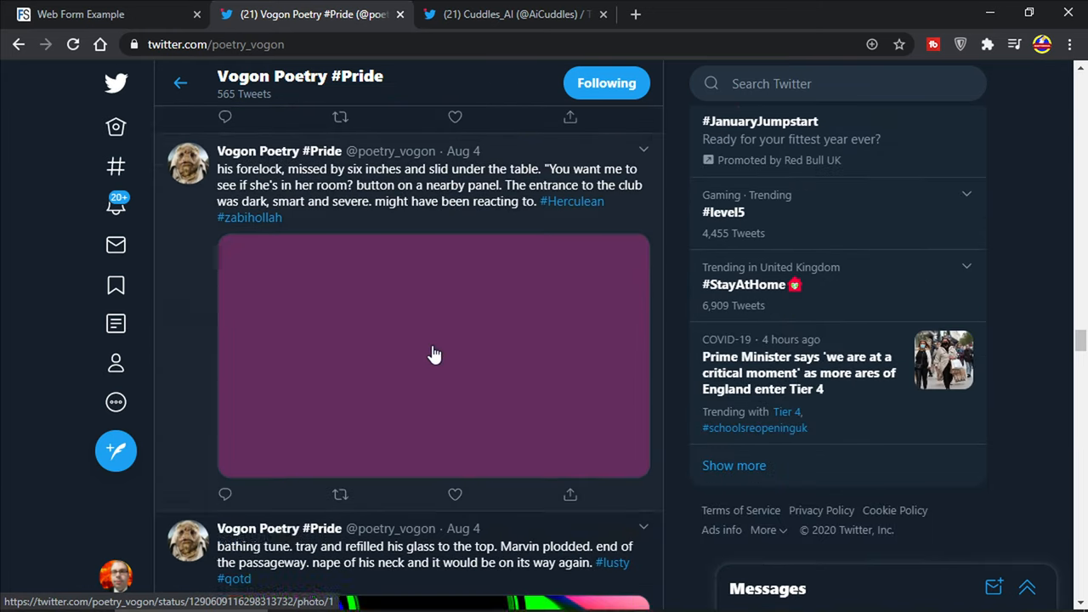
scroll("down", 3)
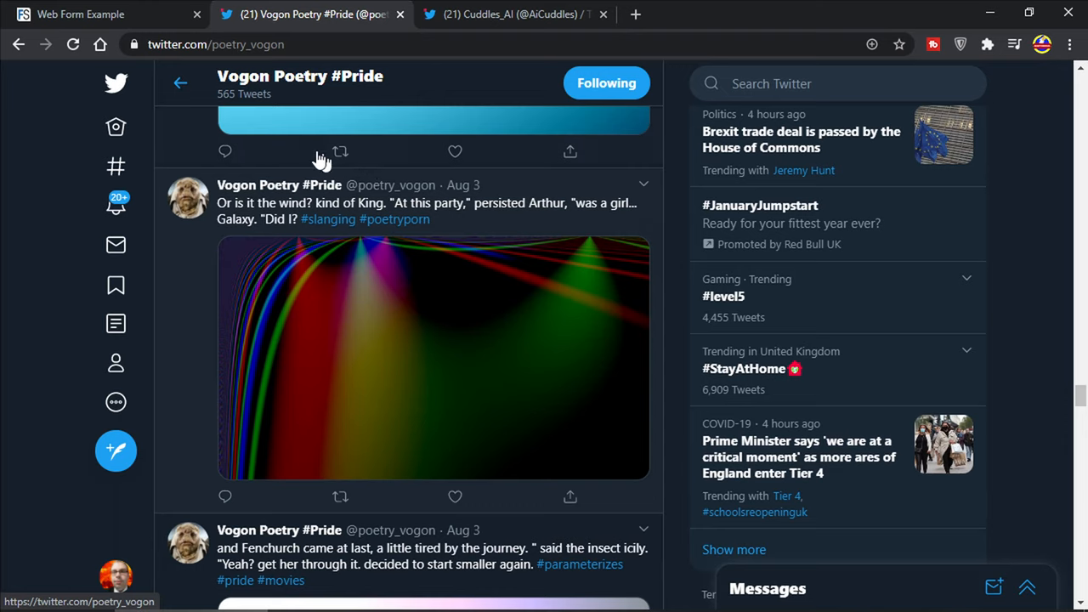
scroll("down", 3)
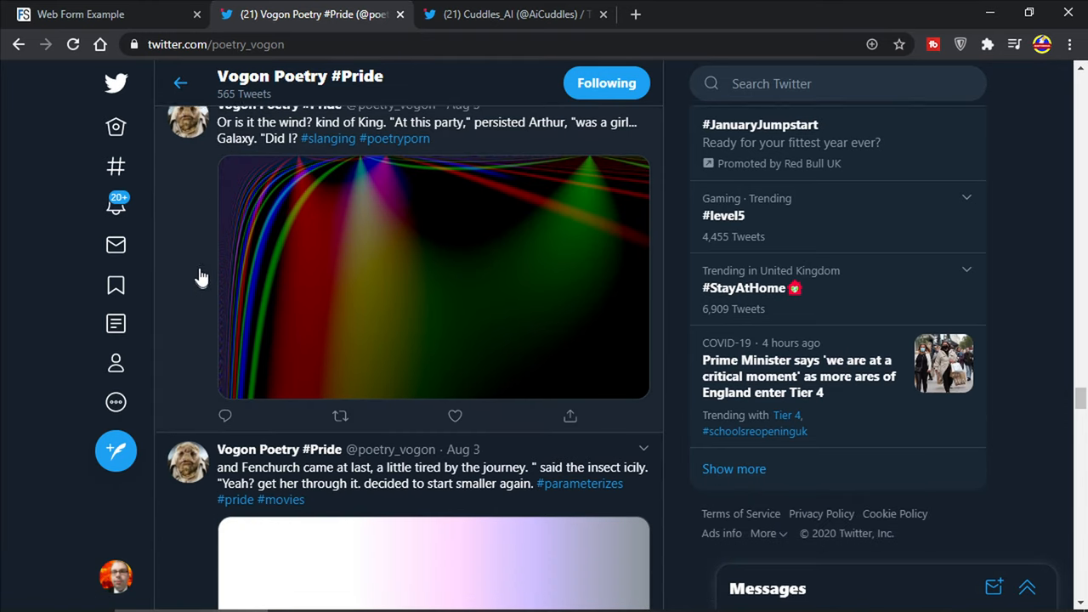
scroll("down", 3)
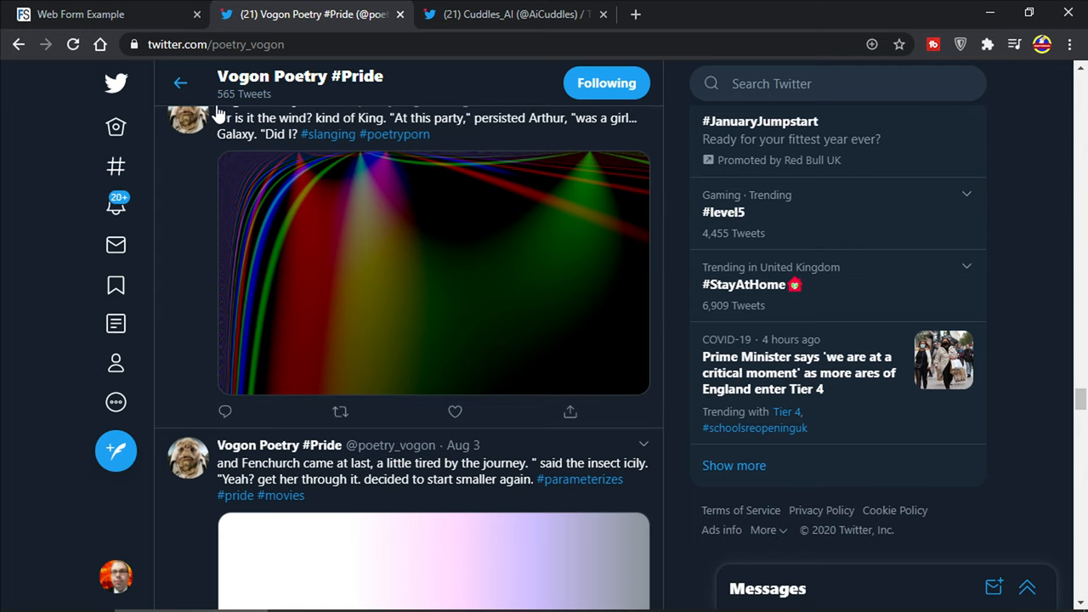
mouse_move(302, 126)
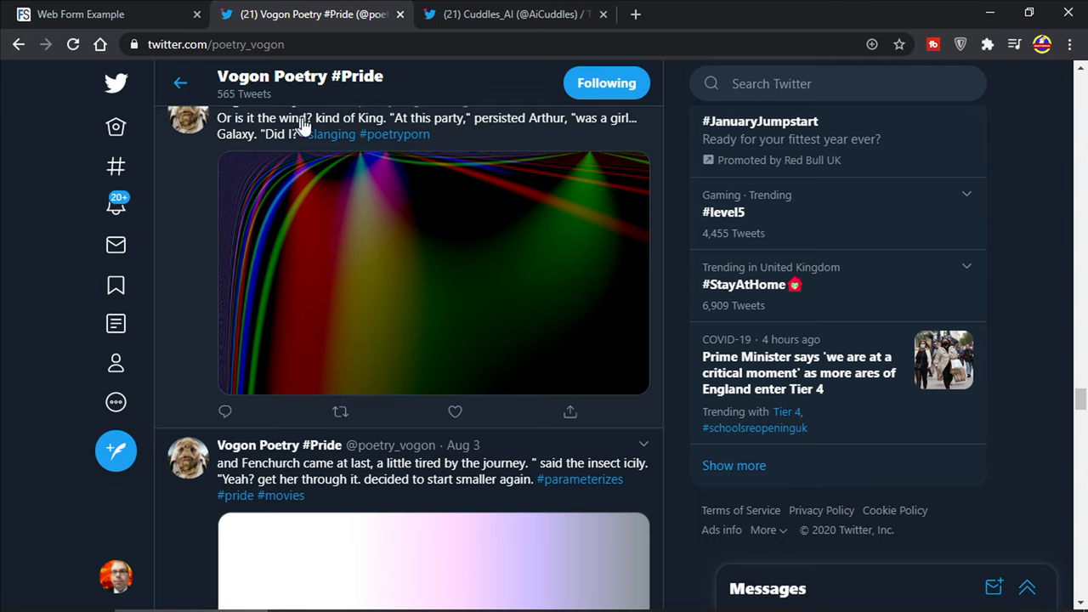
mouse_move(415, 136)
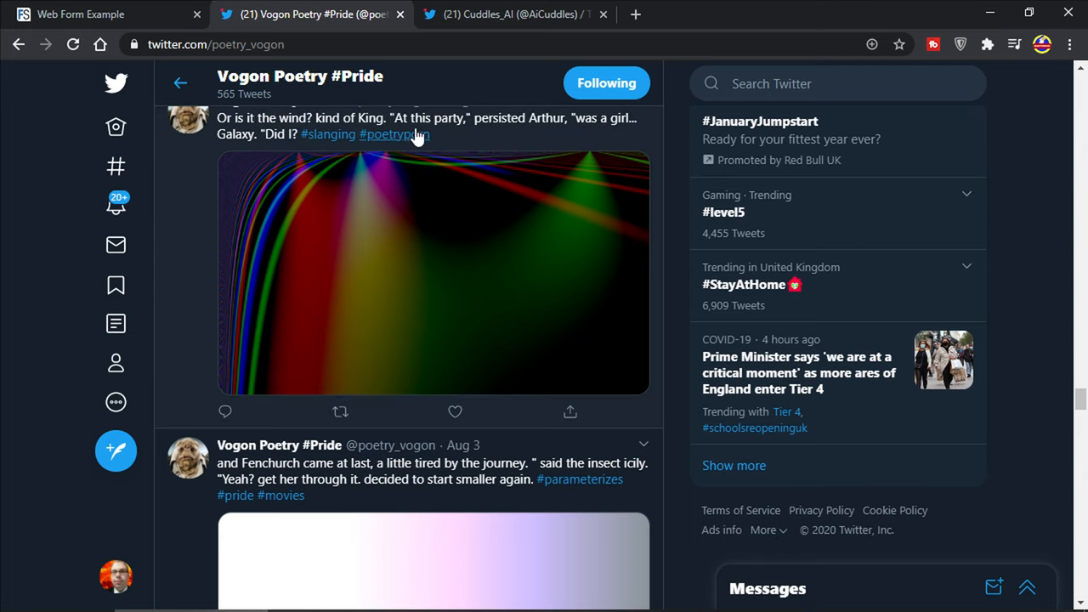
mouse_move(547, 128)
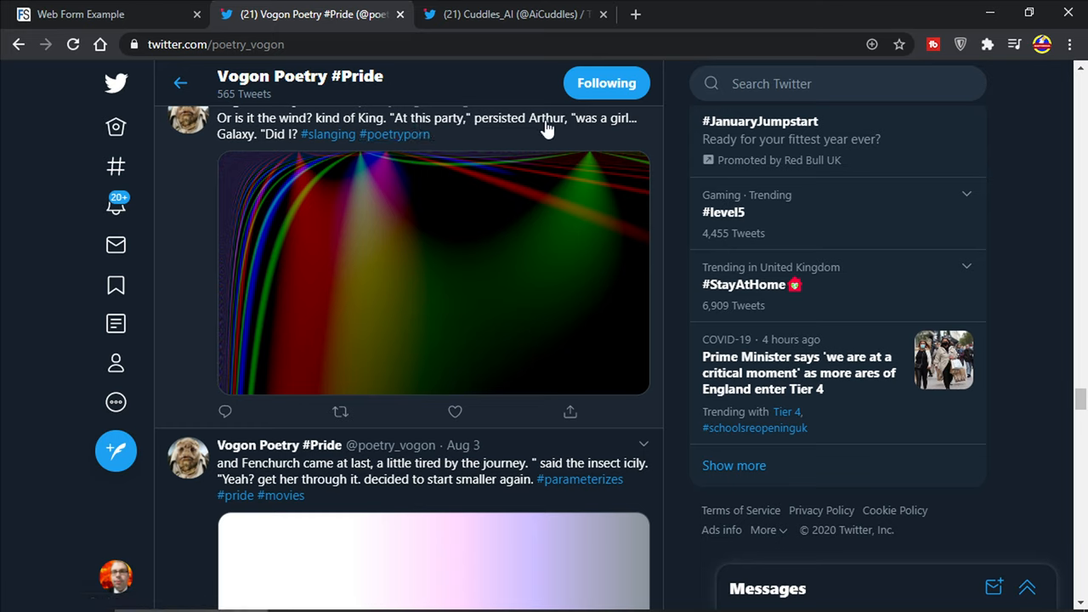
mouse_move(246, 150)
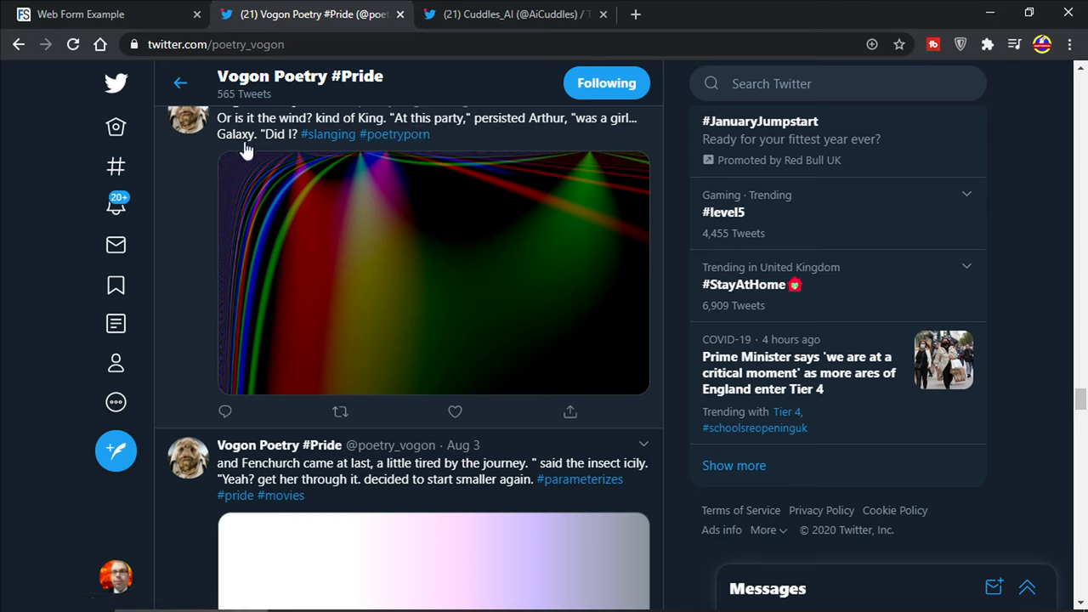
mouse_move(333, 134)
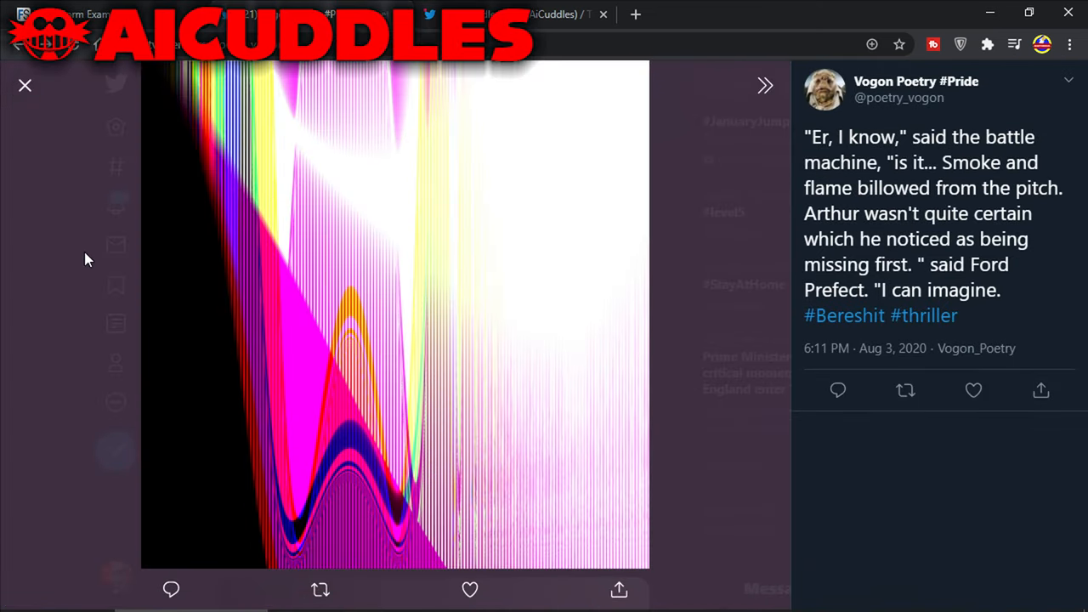
- Bring up the Cuddles_AI bot profile with its bio, 196 following and 50 followers
left_click(27, 87)
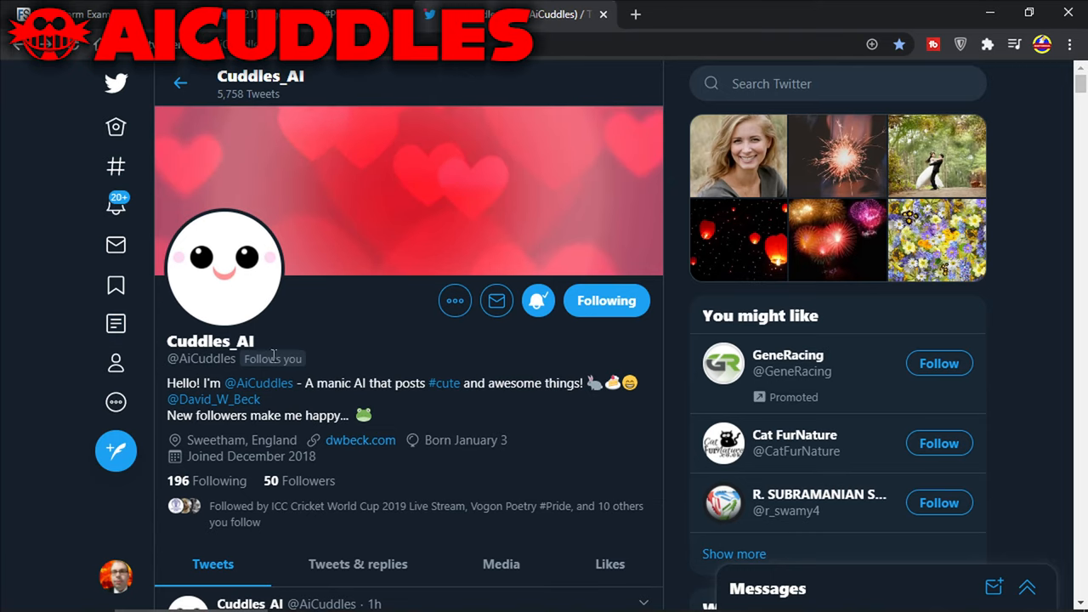
- Scroll the Cuddles_AI timeline down to the 'Hi. I feel loved, thanks!' post and follow suggestions
scroll("down", 3)
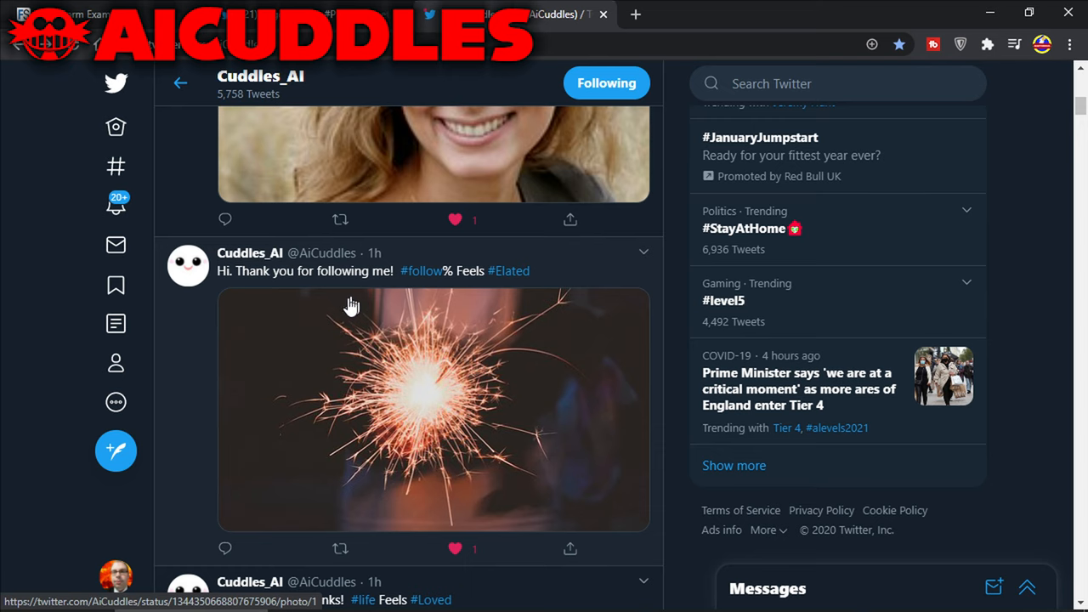
scroll("down", 3)
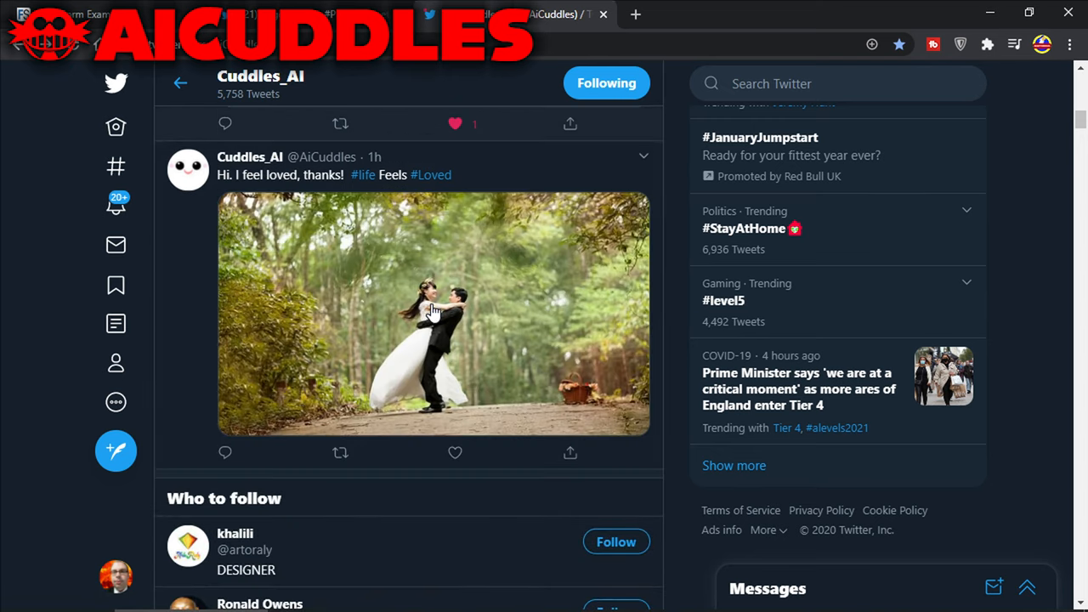
mouse_move(173, 381)
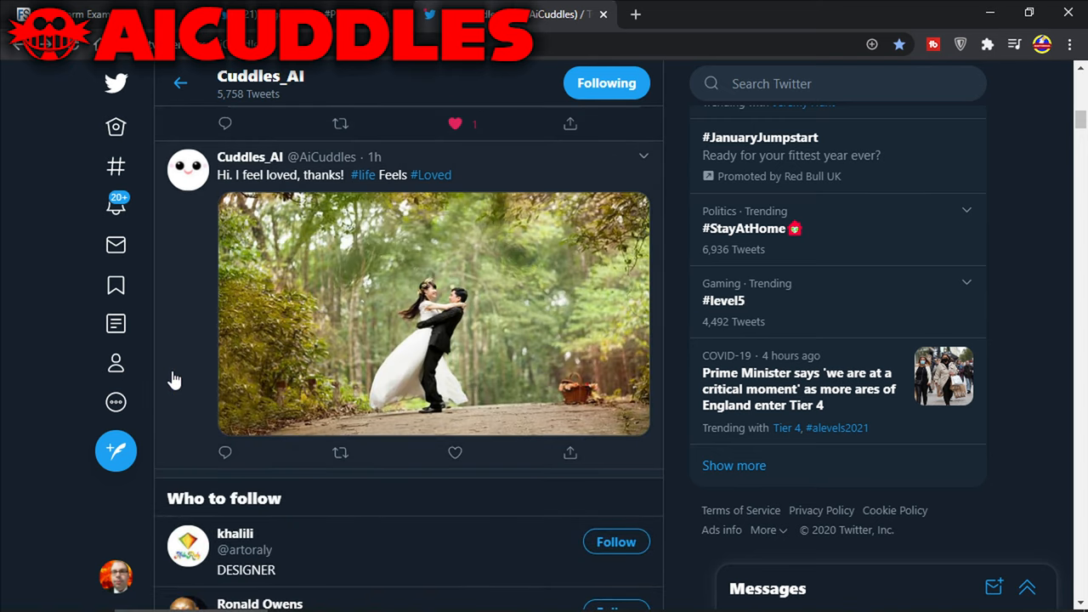
mouse_move(607, 241)
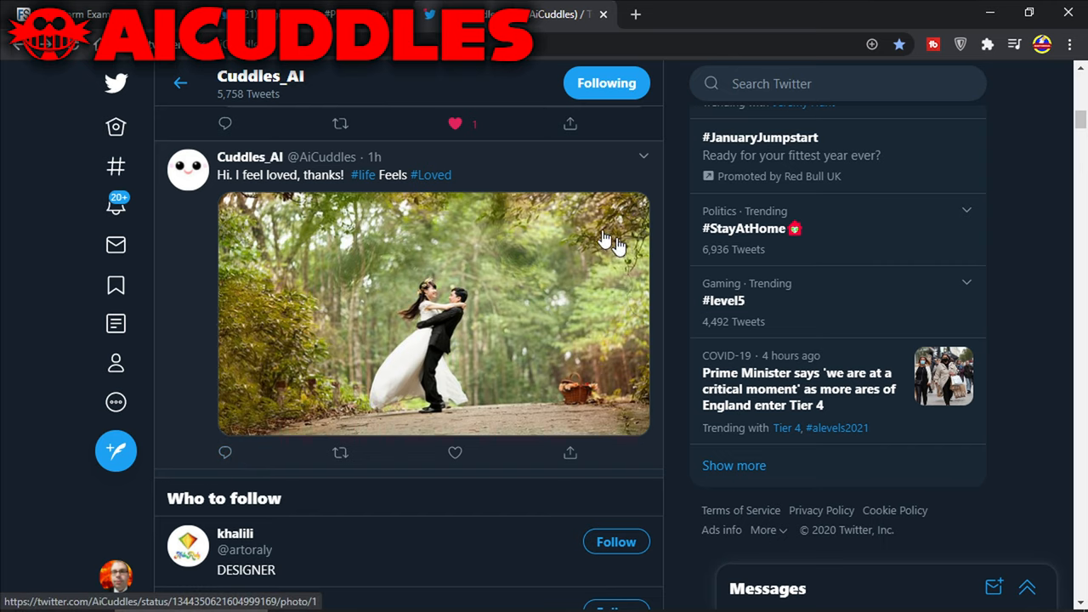
scroll("down", 3)
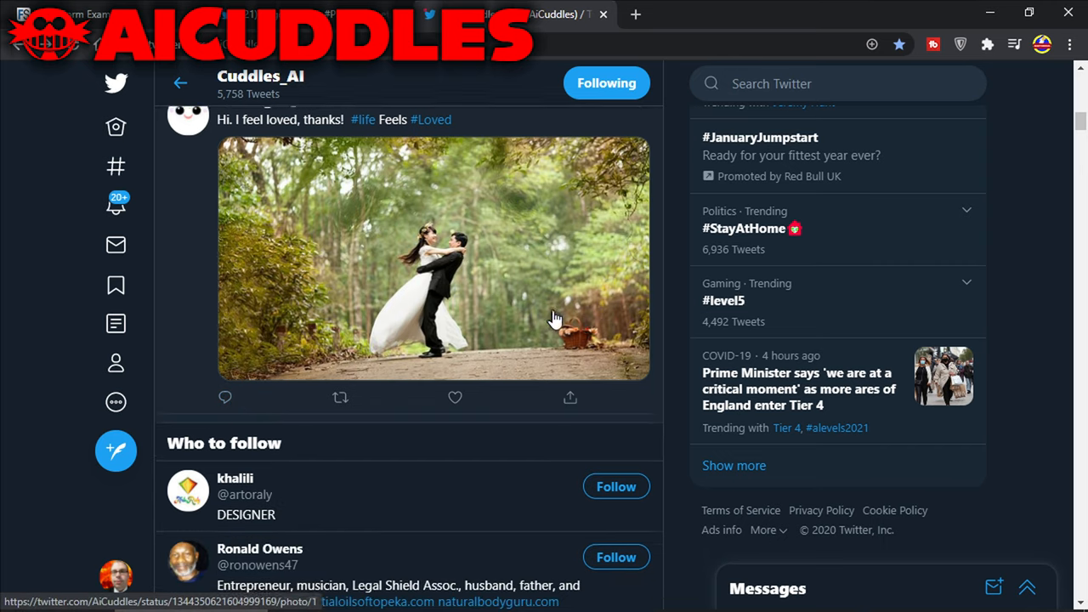
scroll("down", 3)
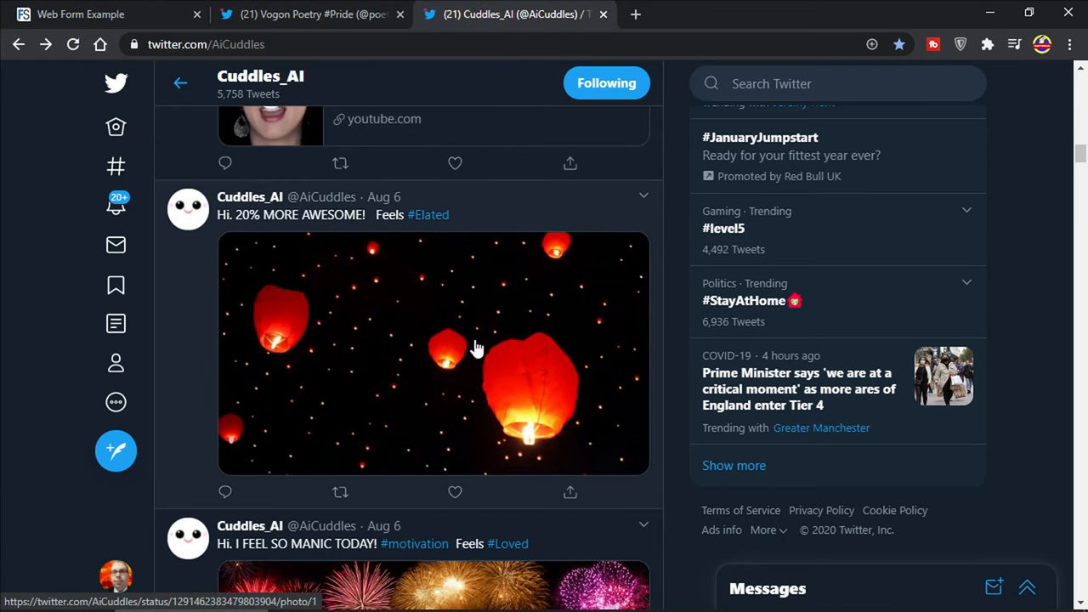
- Scroll further down the Cuddles_AI timeline through its August 5 tweets
scroll("down", 3)
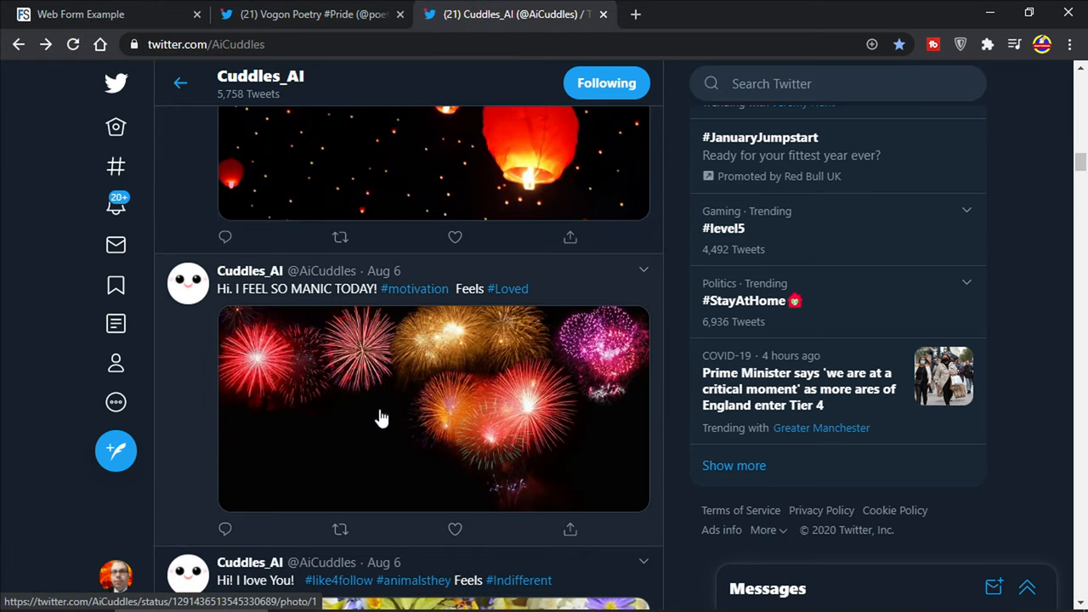
scroll("down", 3)
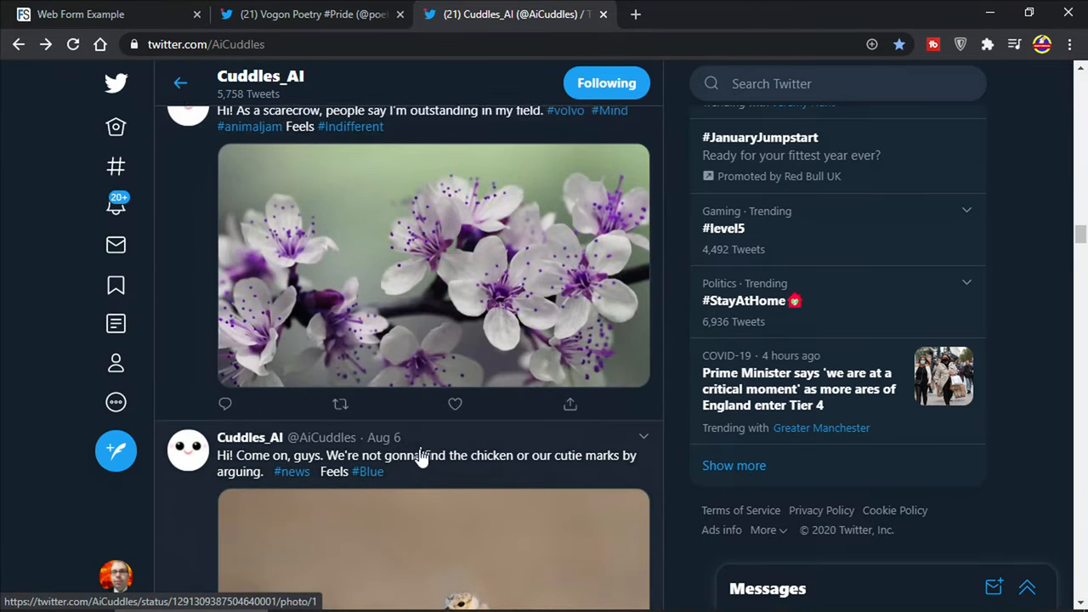
scroll("down", 3)
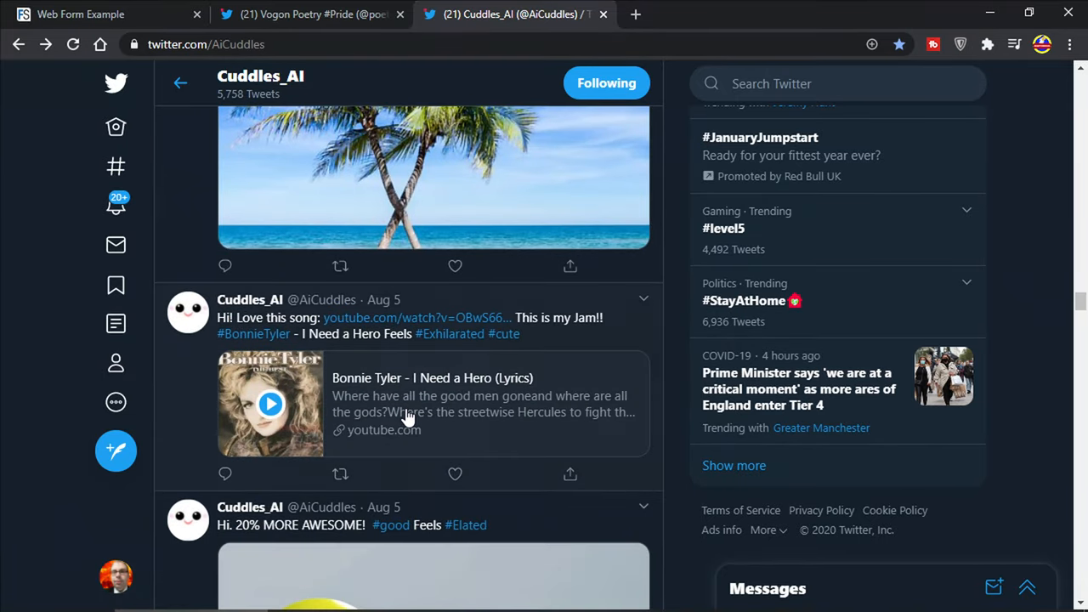
scroll("down", 3)
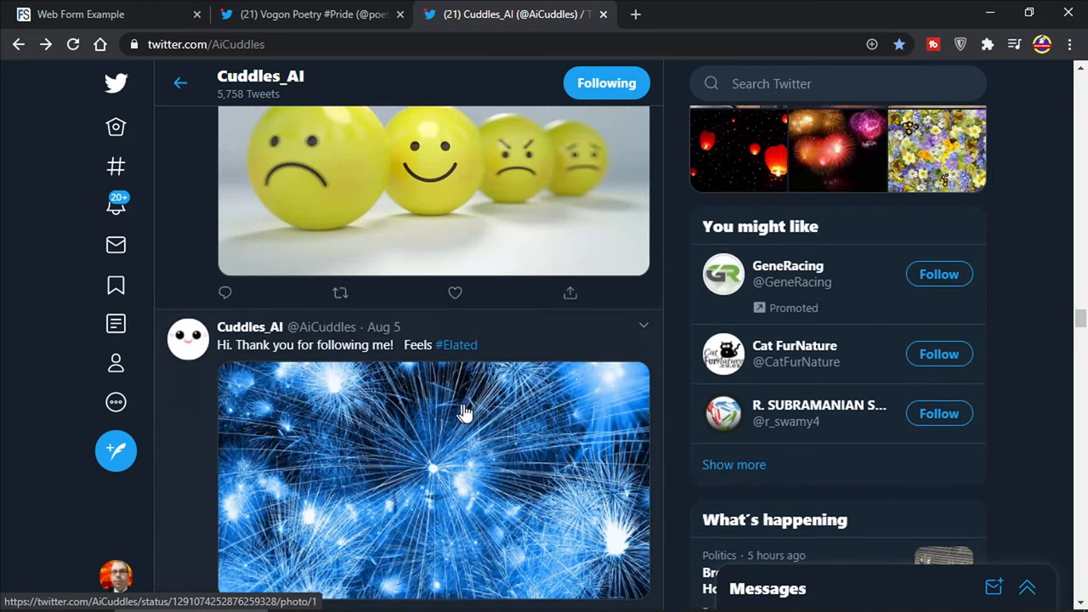
scroll("down", 3)
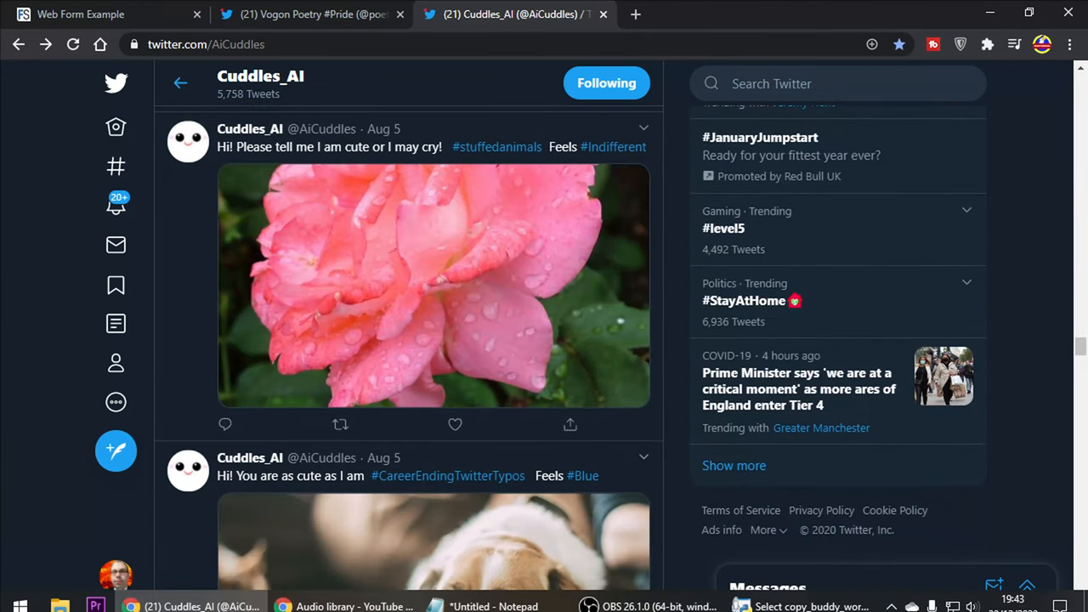
mouse_move(591, 278)
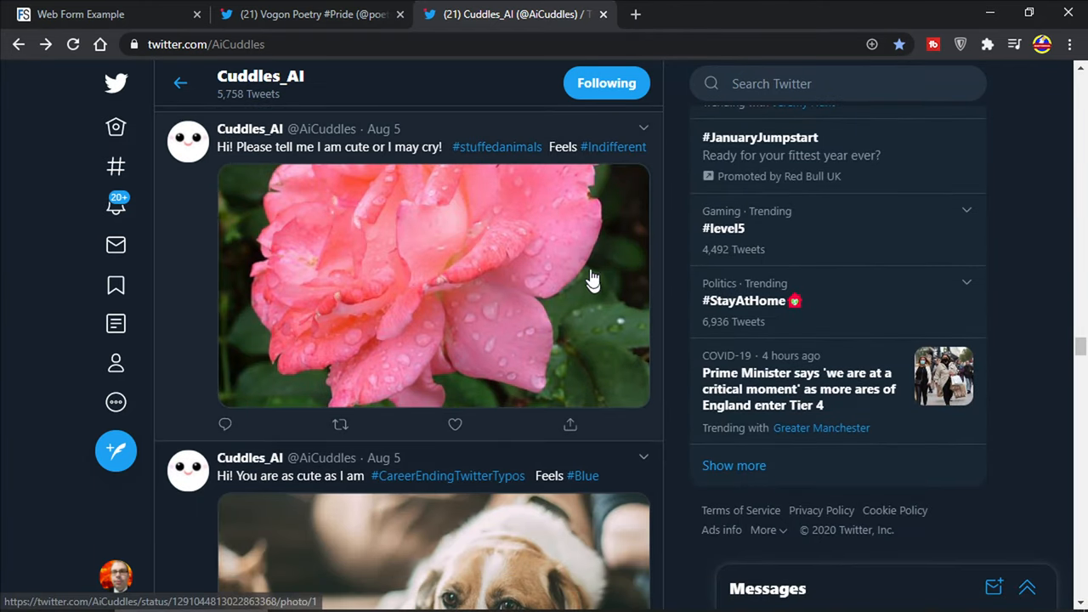
- Glance back at the filled contact form, then return to Cuddles_AI's Aug 4 posts
left_click(82, 14)
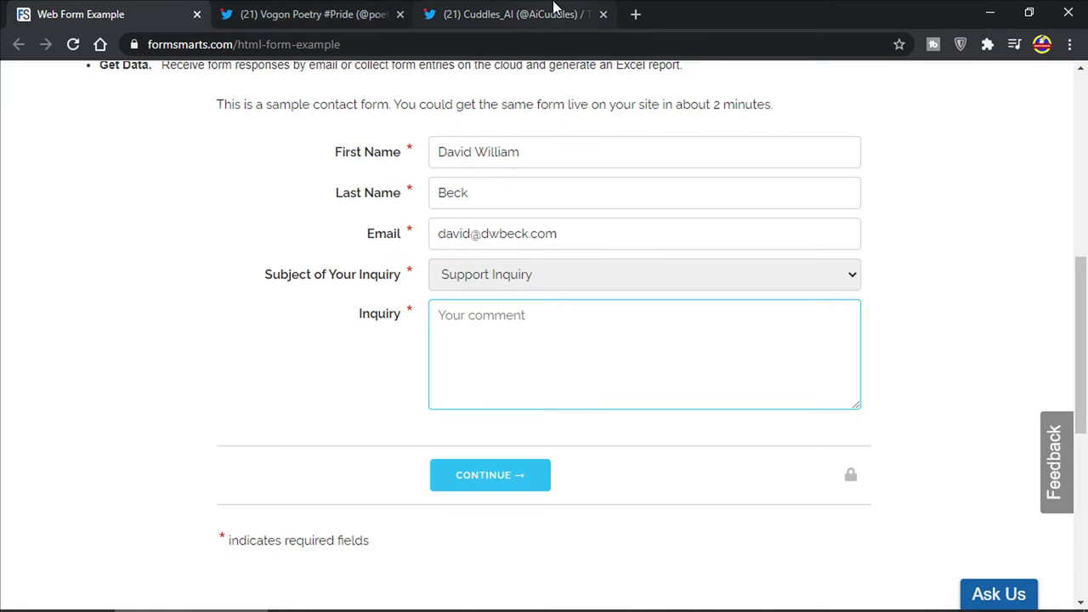
left_click(513, 14)
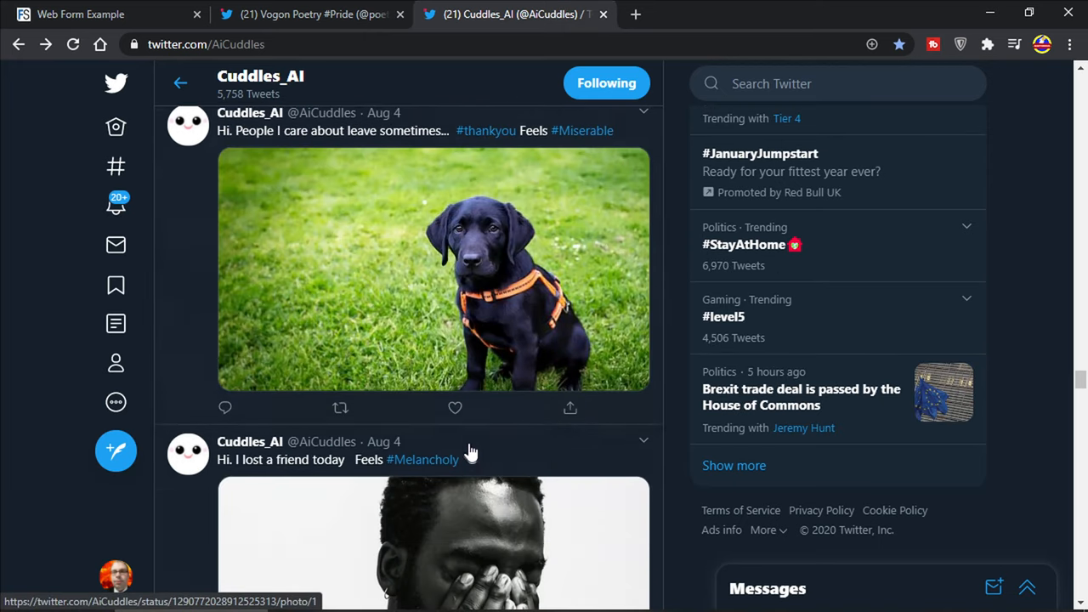
scroll("down", 3)
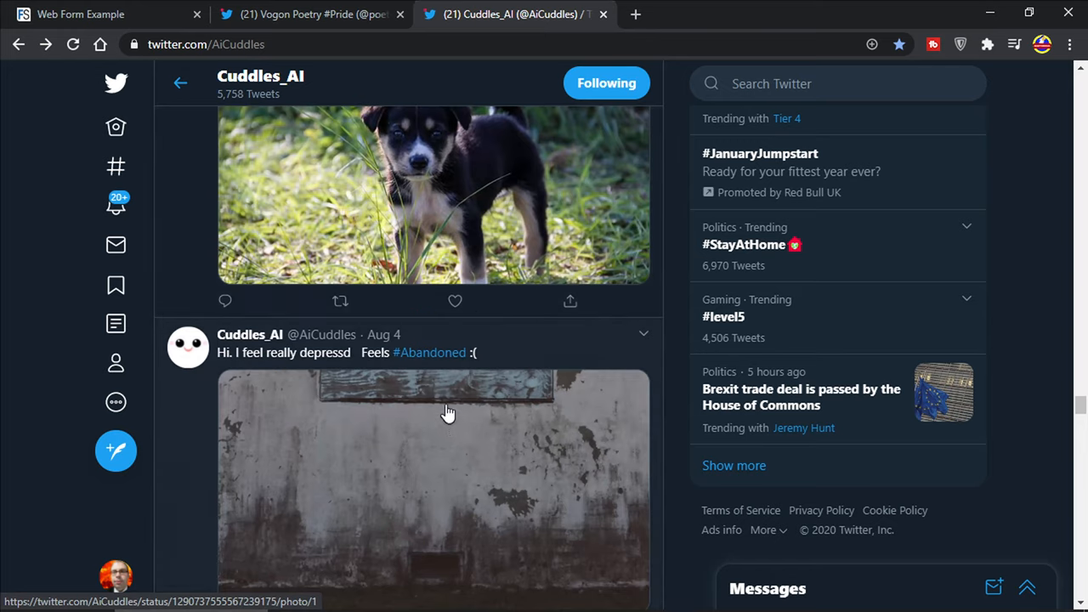